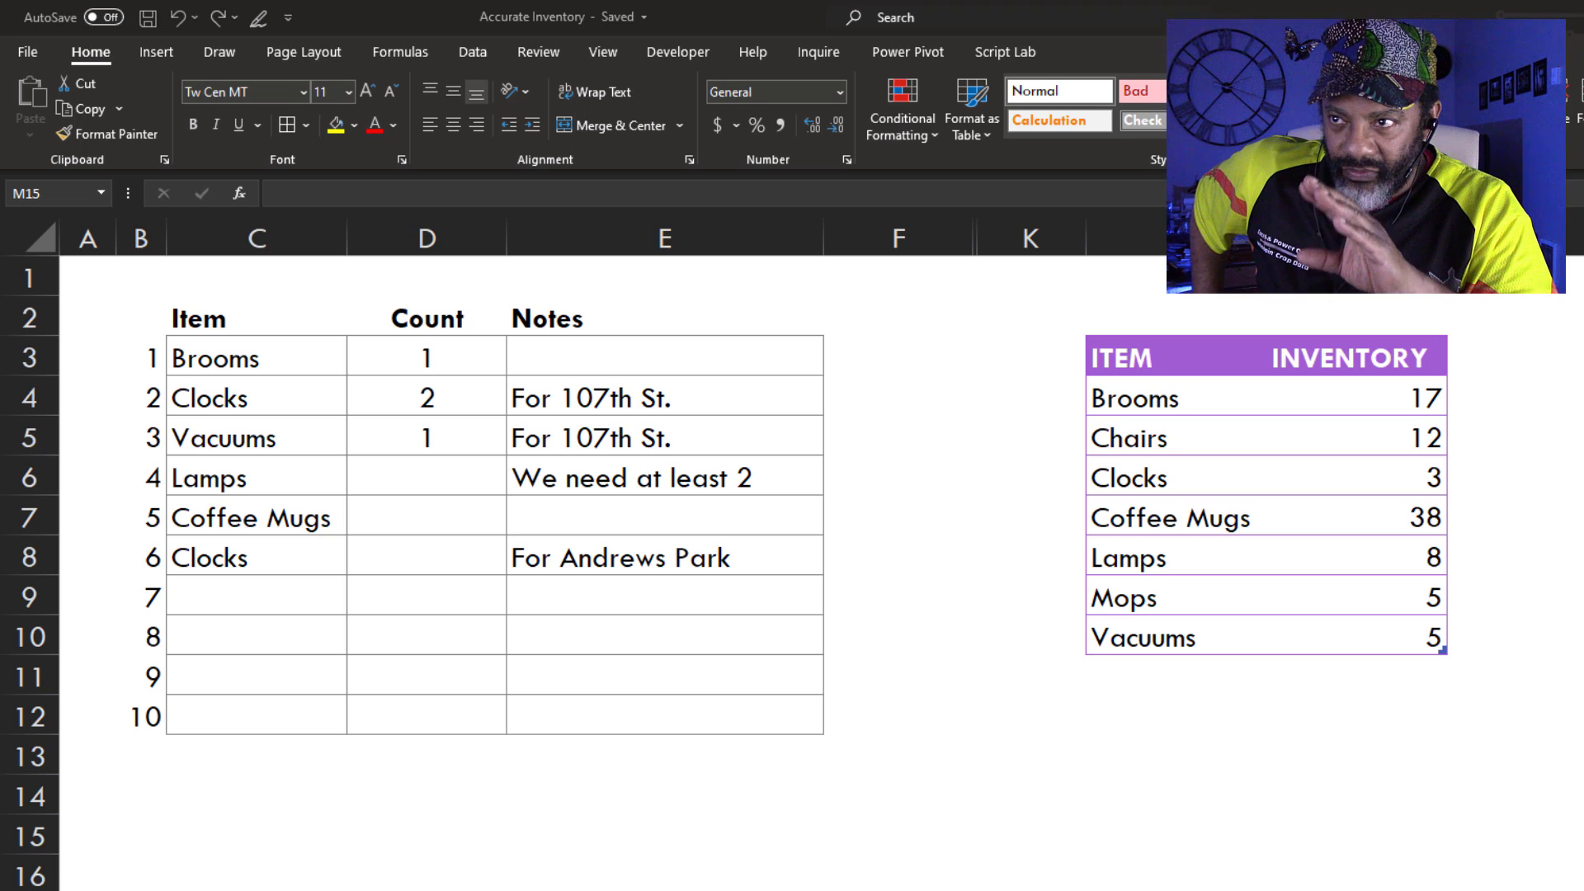
Step: Clear the Brooms request count
left_click(256, 396)
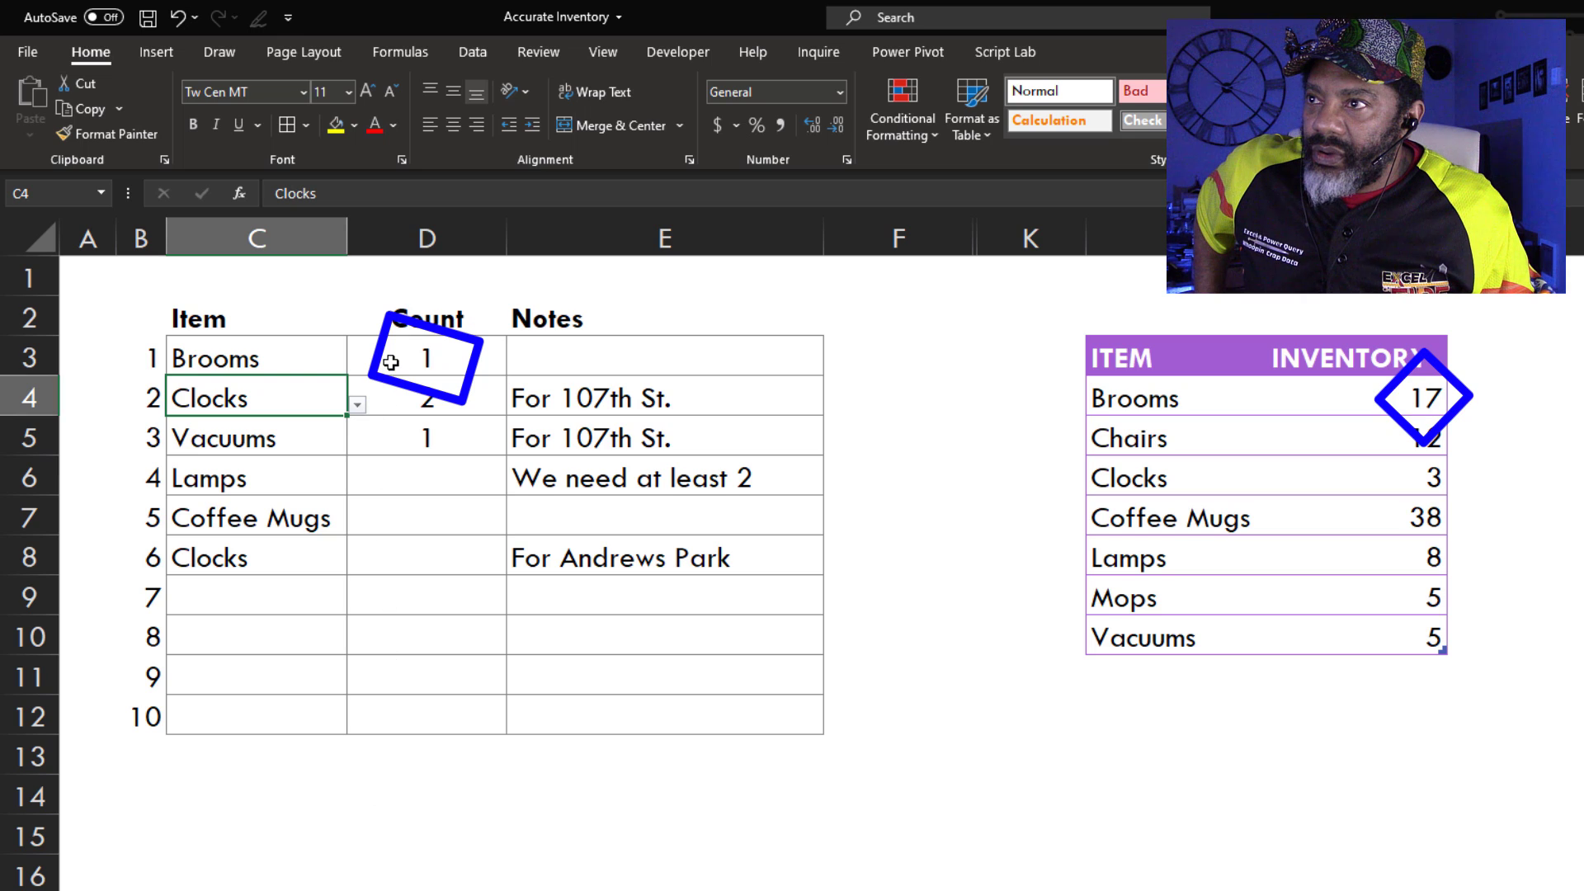
type("30")
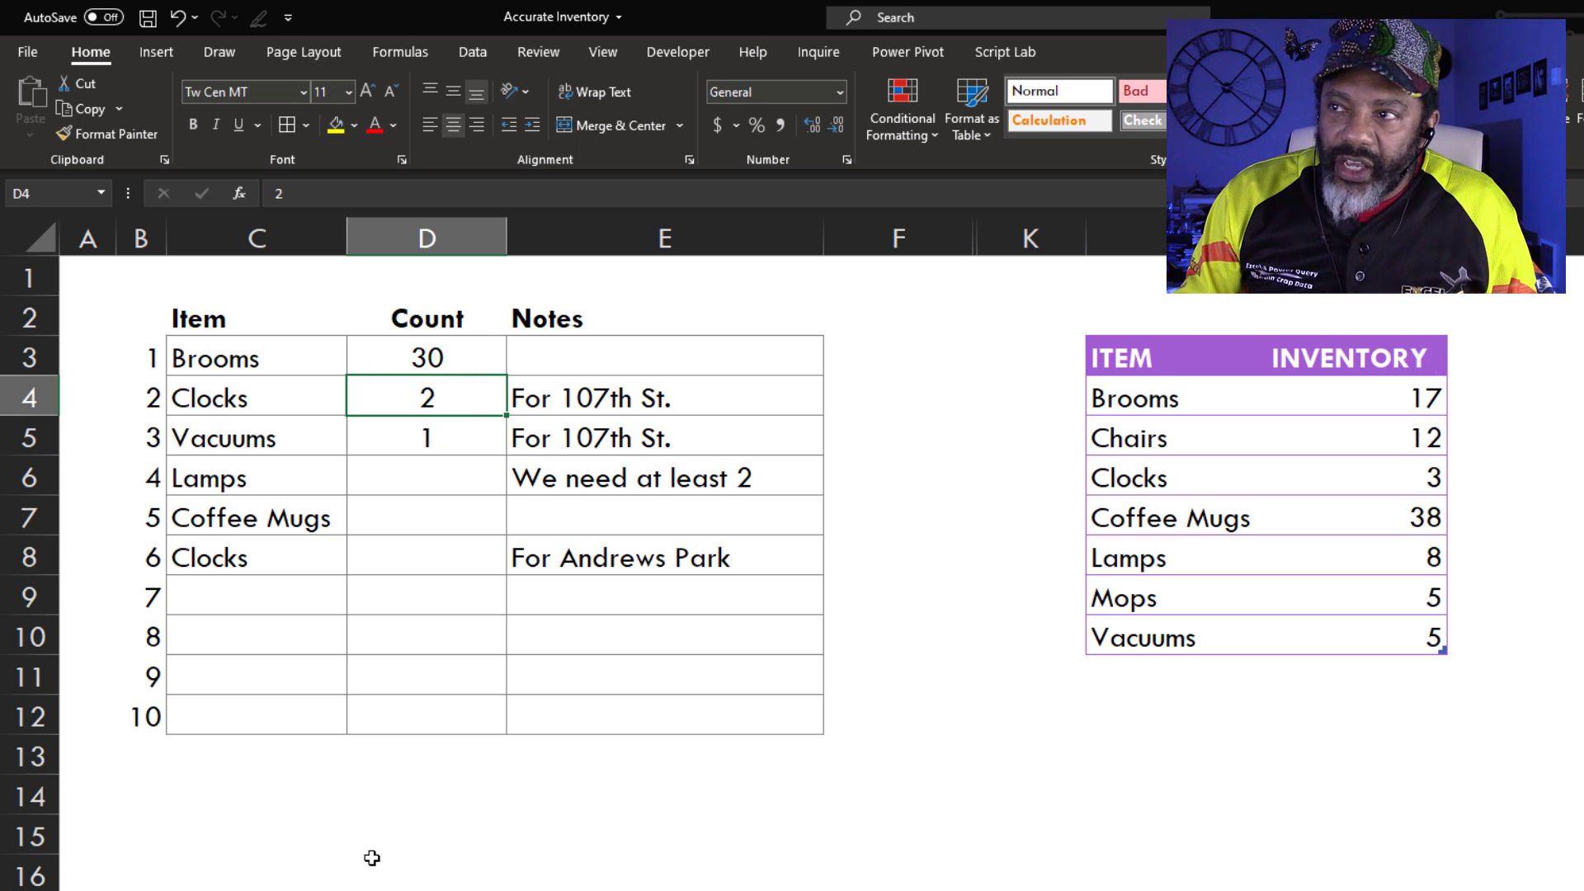
left_click(426, 355)
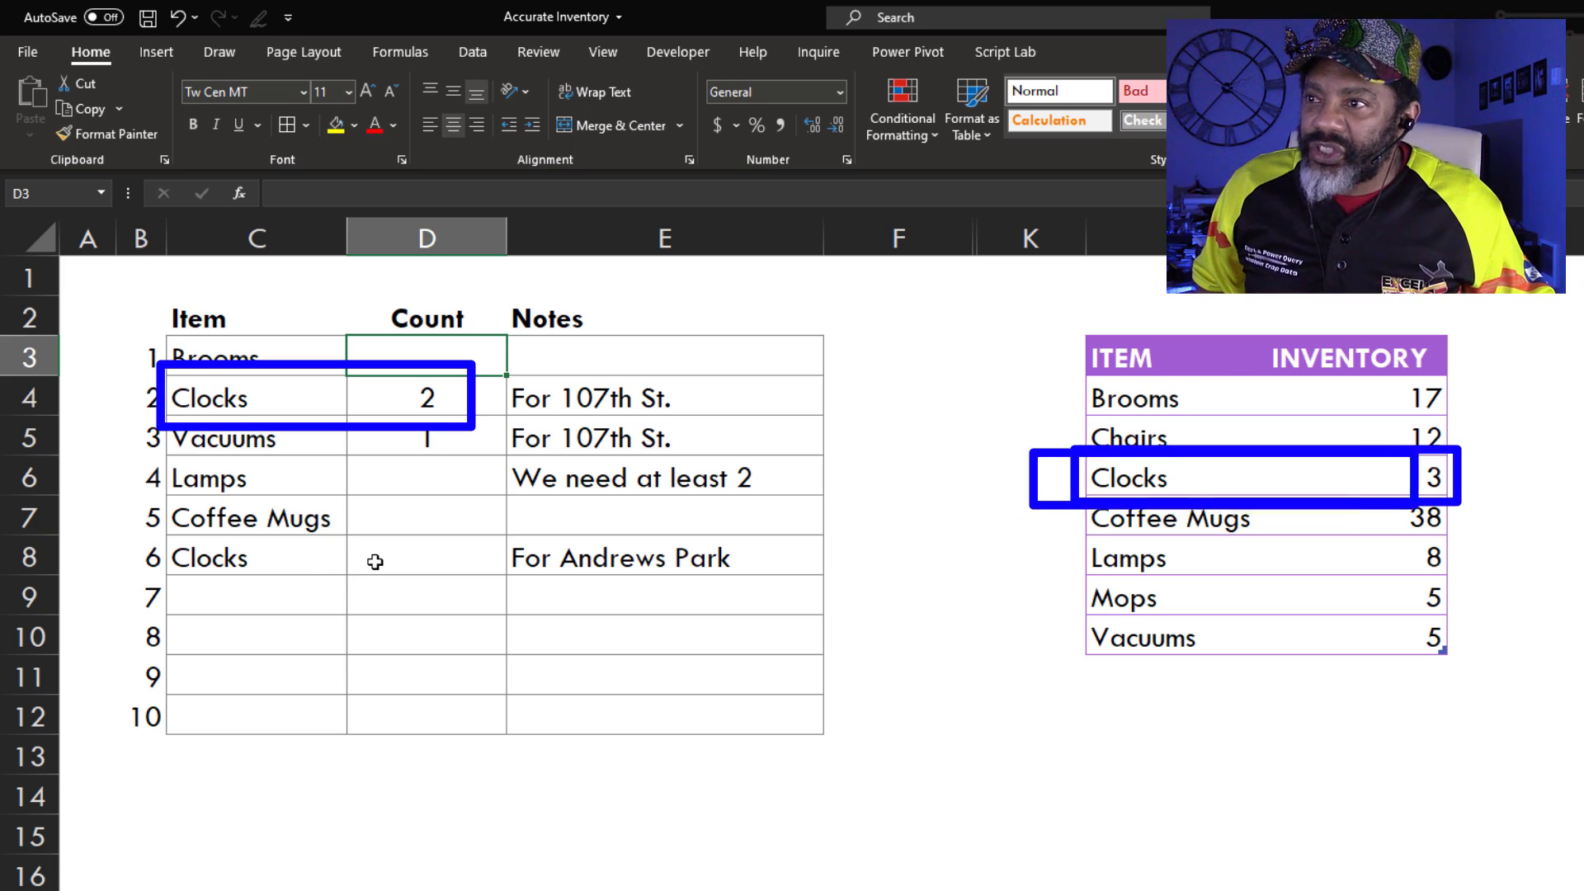
Step: Set the second Clocks request count to 2
left_click(425, 557)
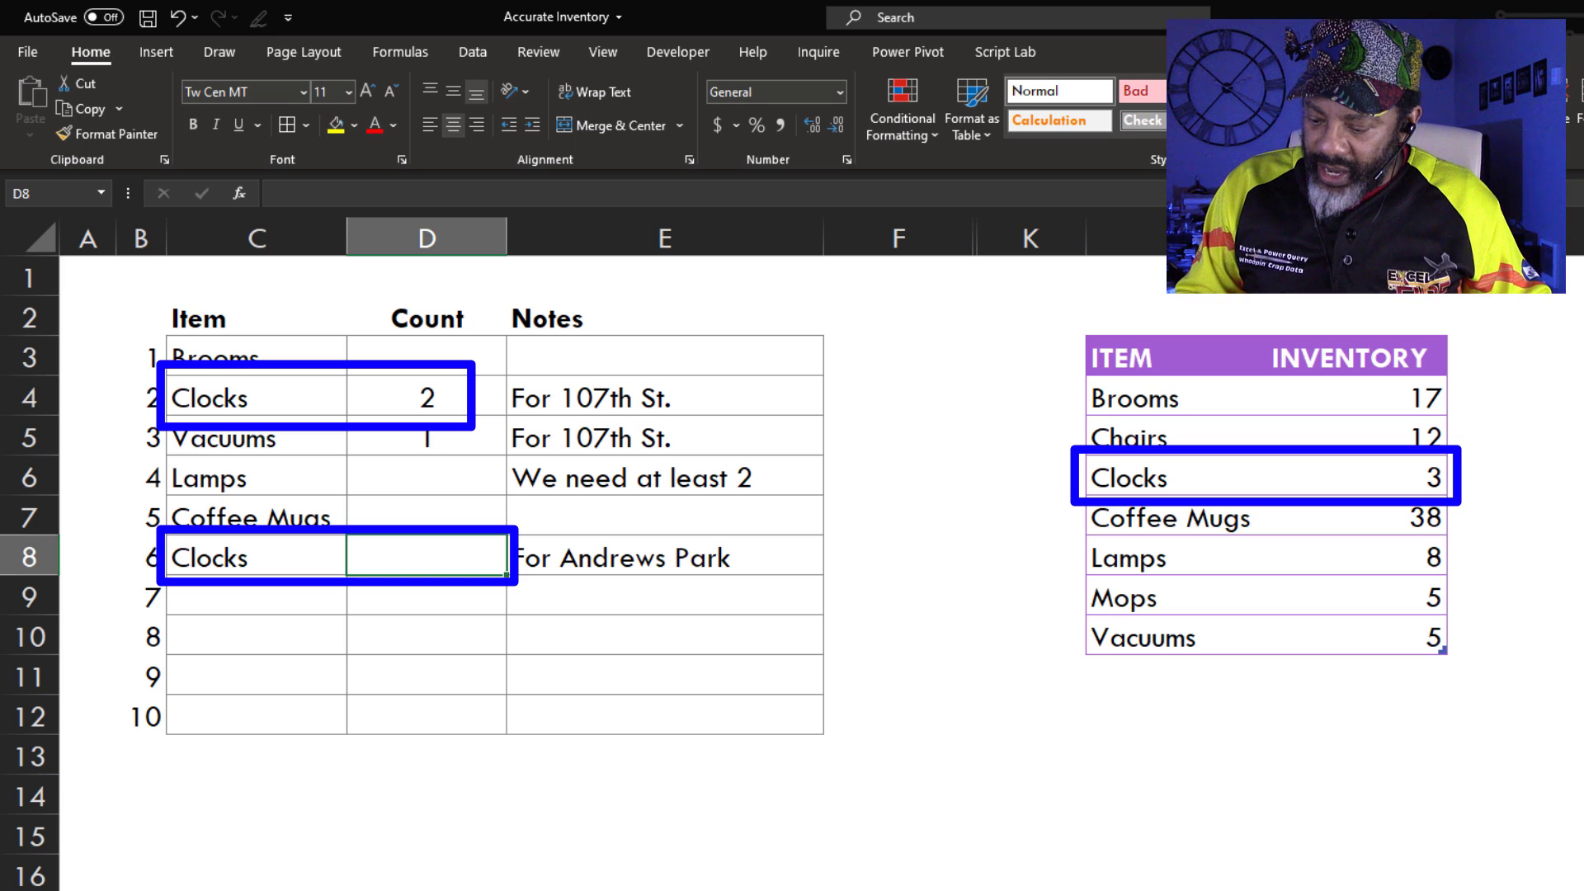
type("2")
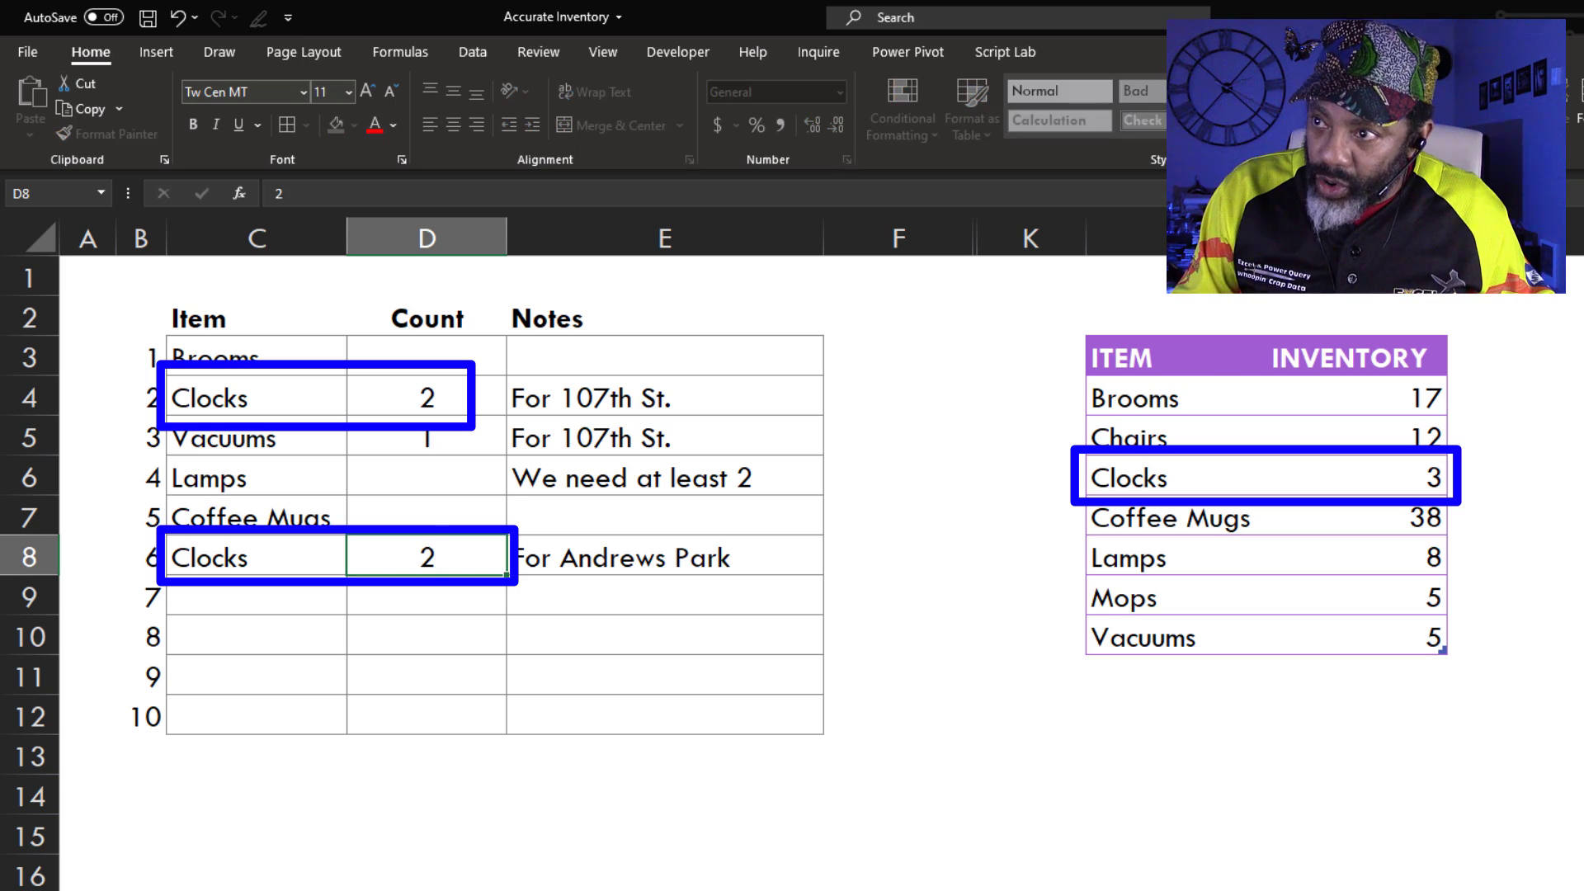
left_click(426, 595)
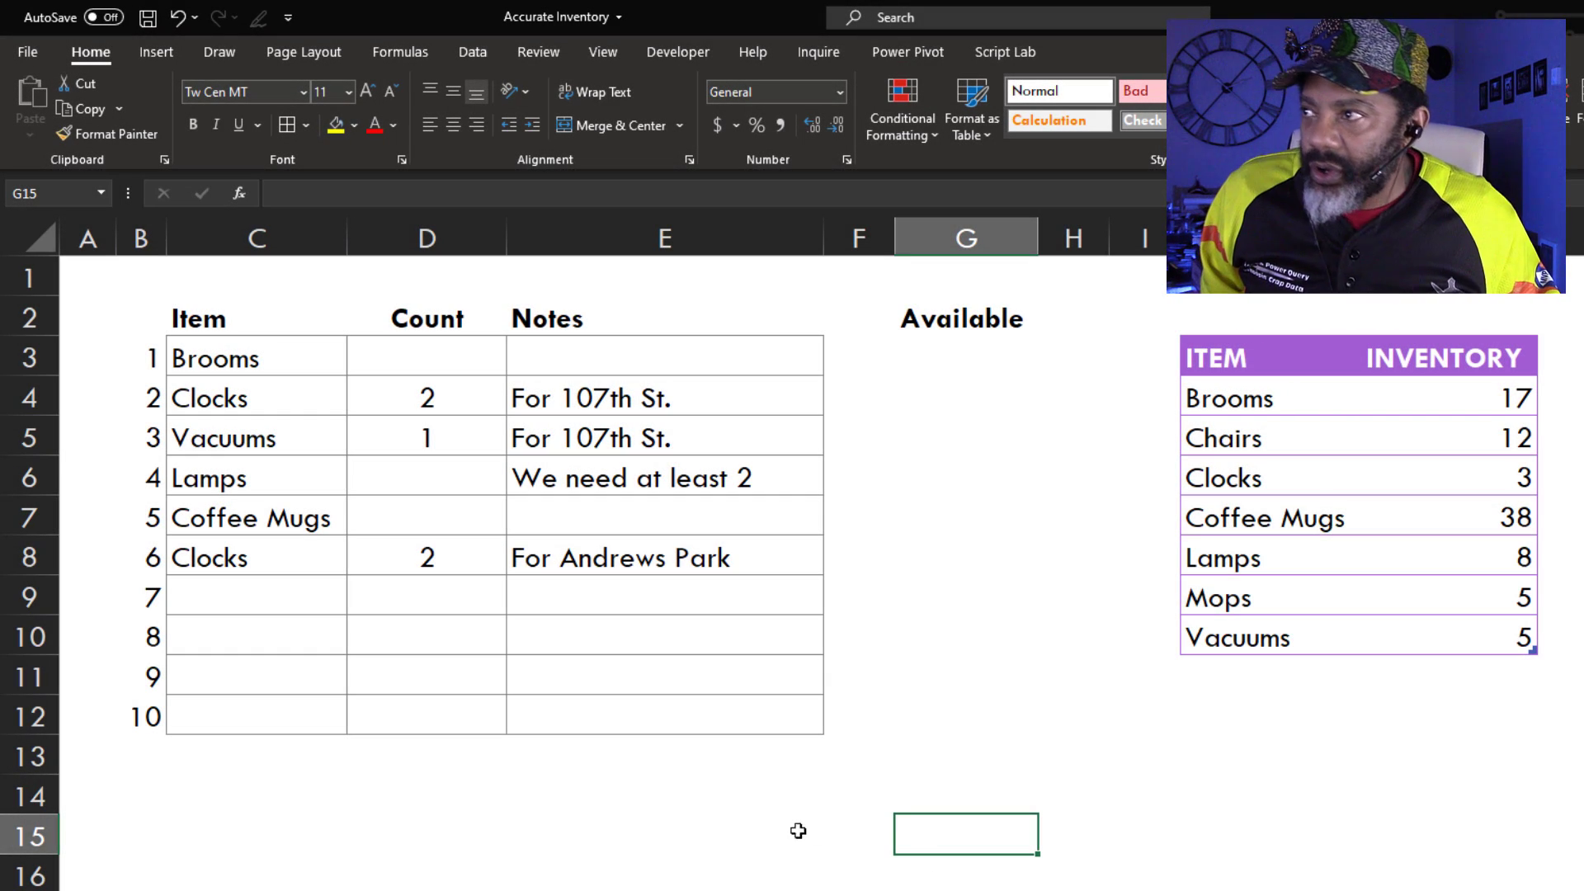
Step: Enter =SUMIFS(Table1[INVENTORY],Table1[ITEM],C3) in G3, showing 17 Brooms available
left_click(963, 355)
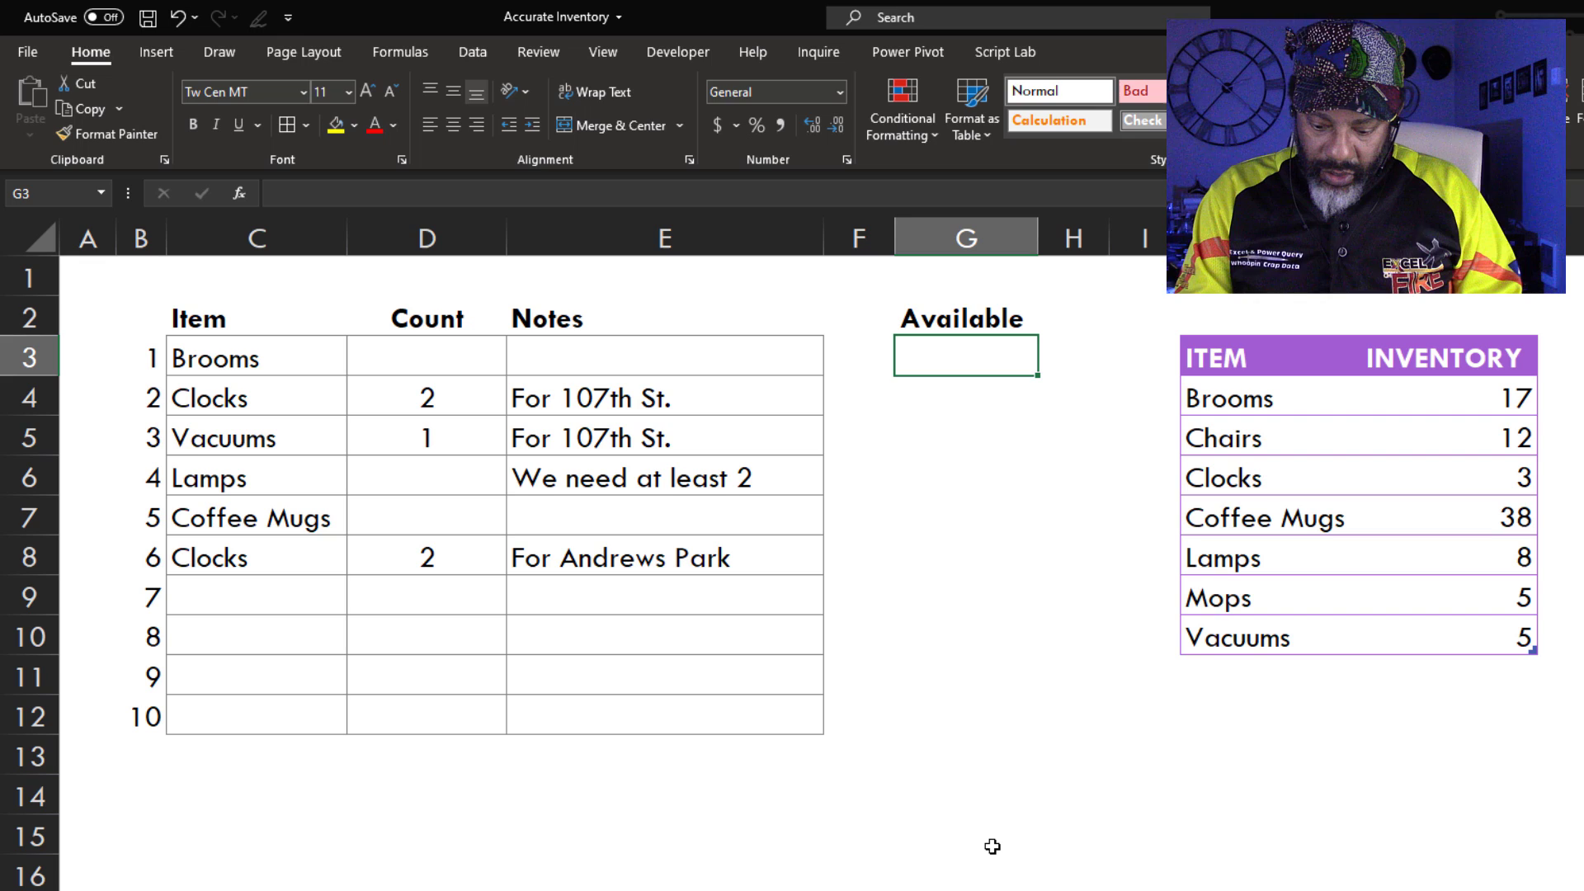
type("=sumifs")
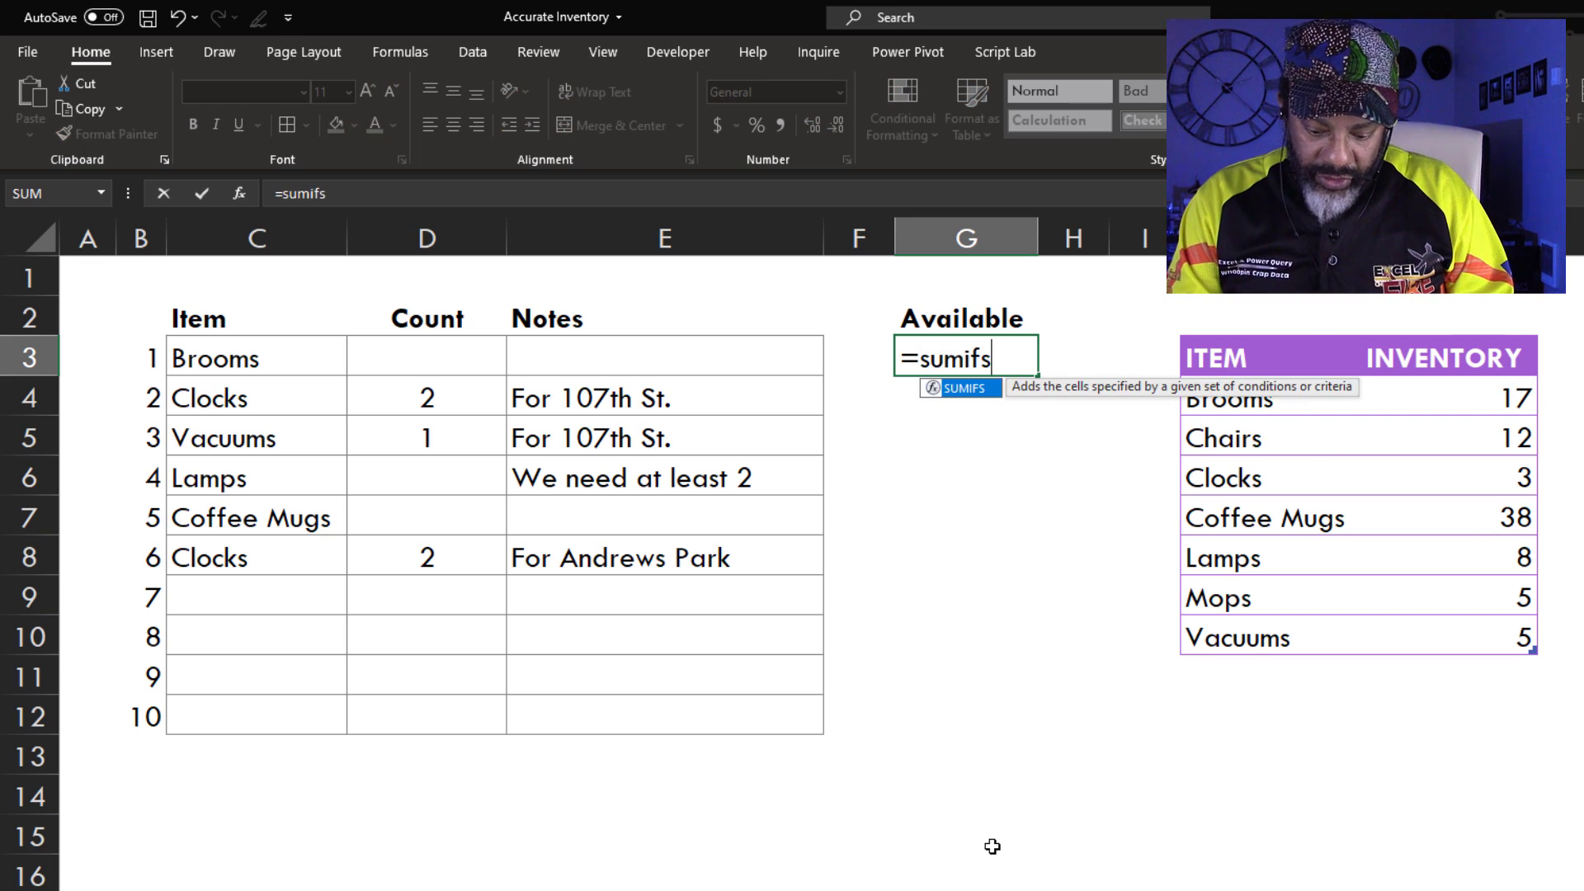
type("(Table1[INVENTORY")
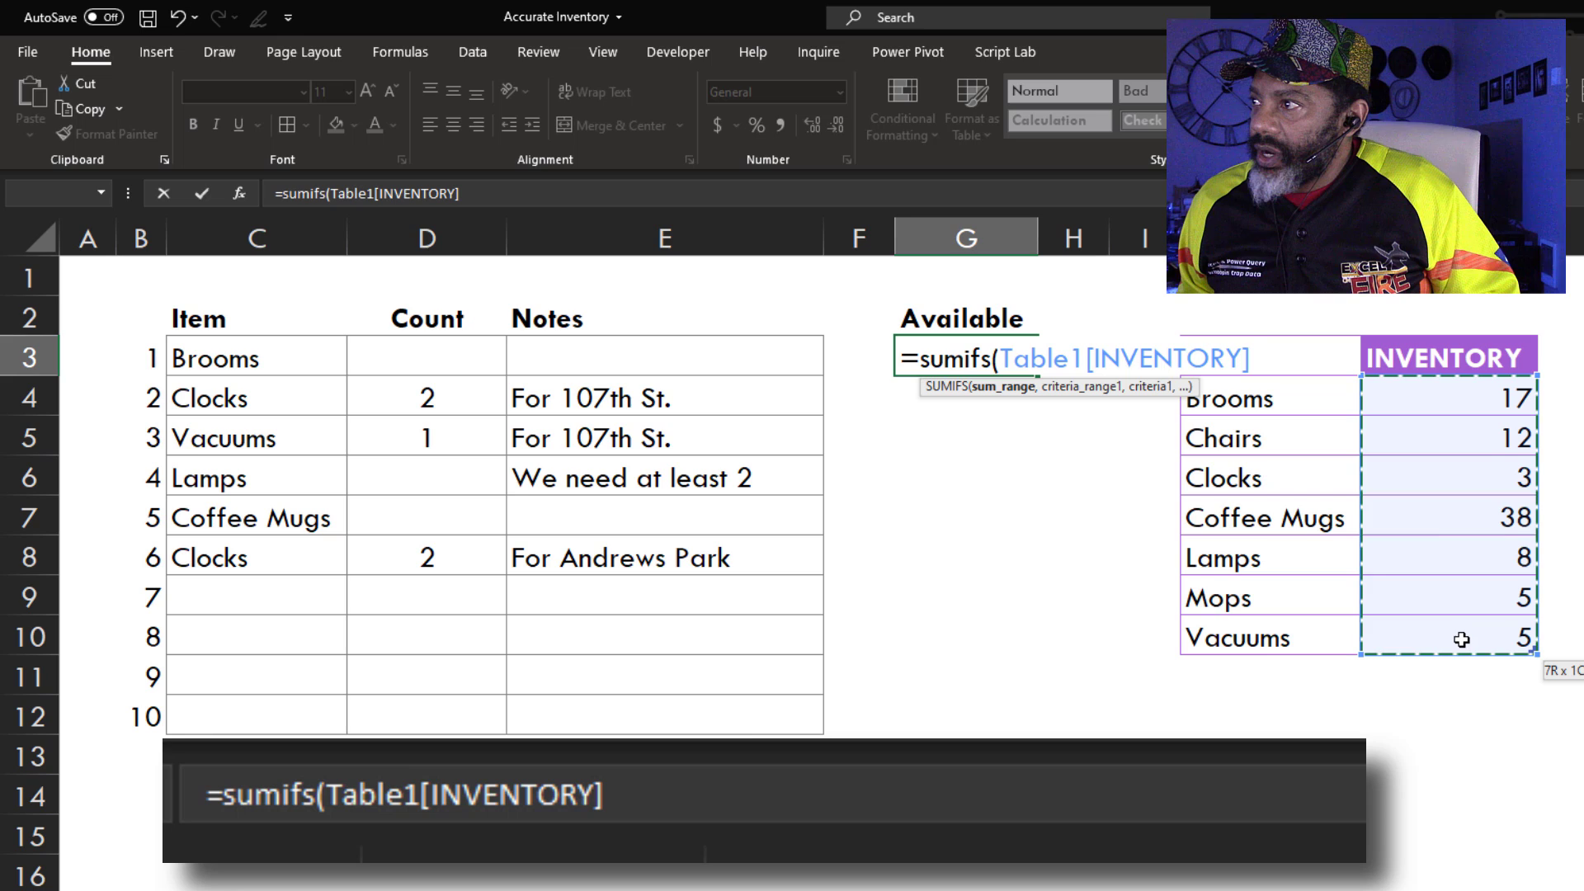
type(",")
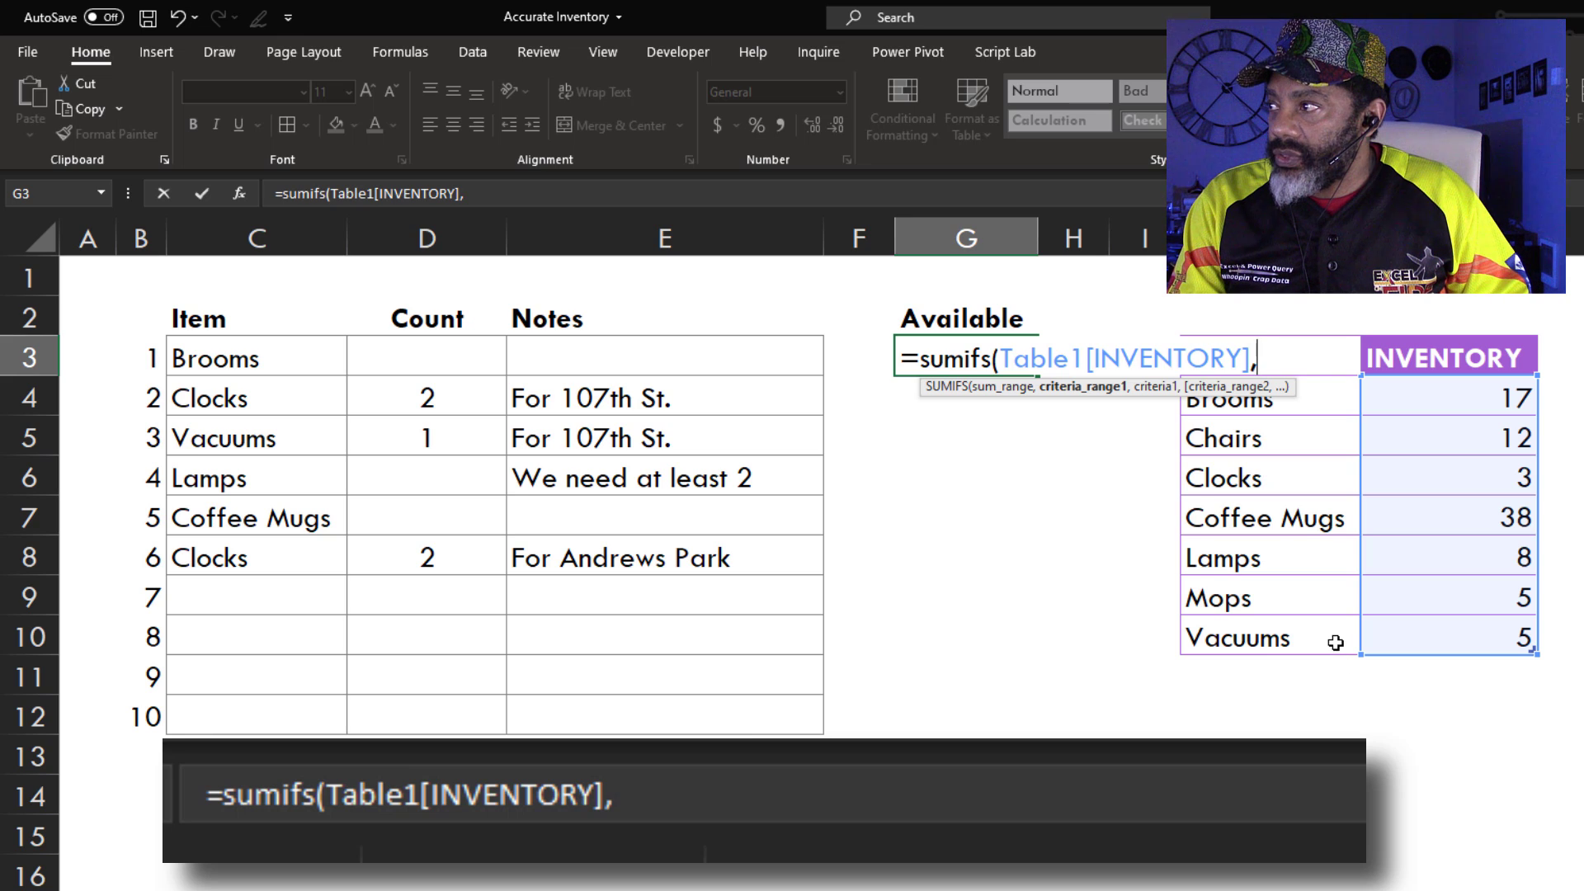
type("Table1[ITEM],")
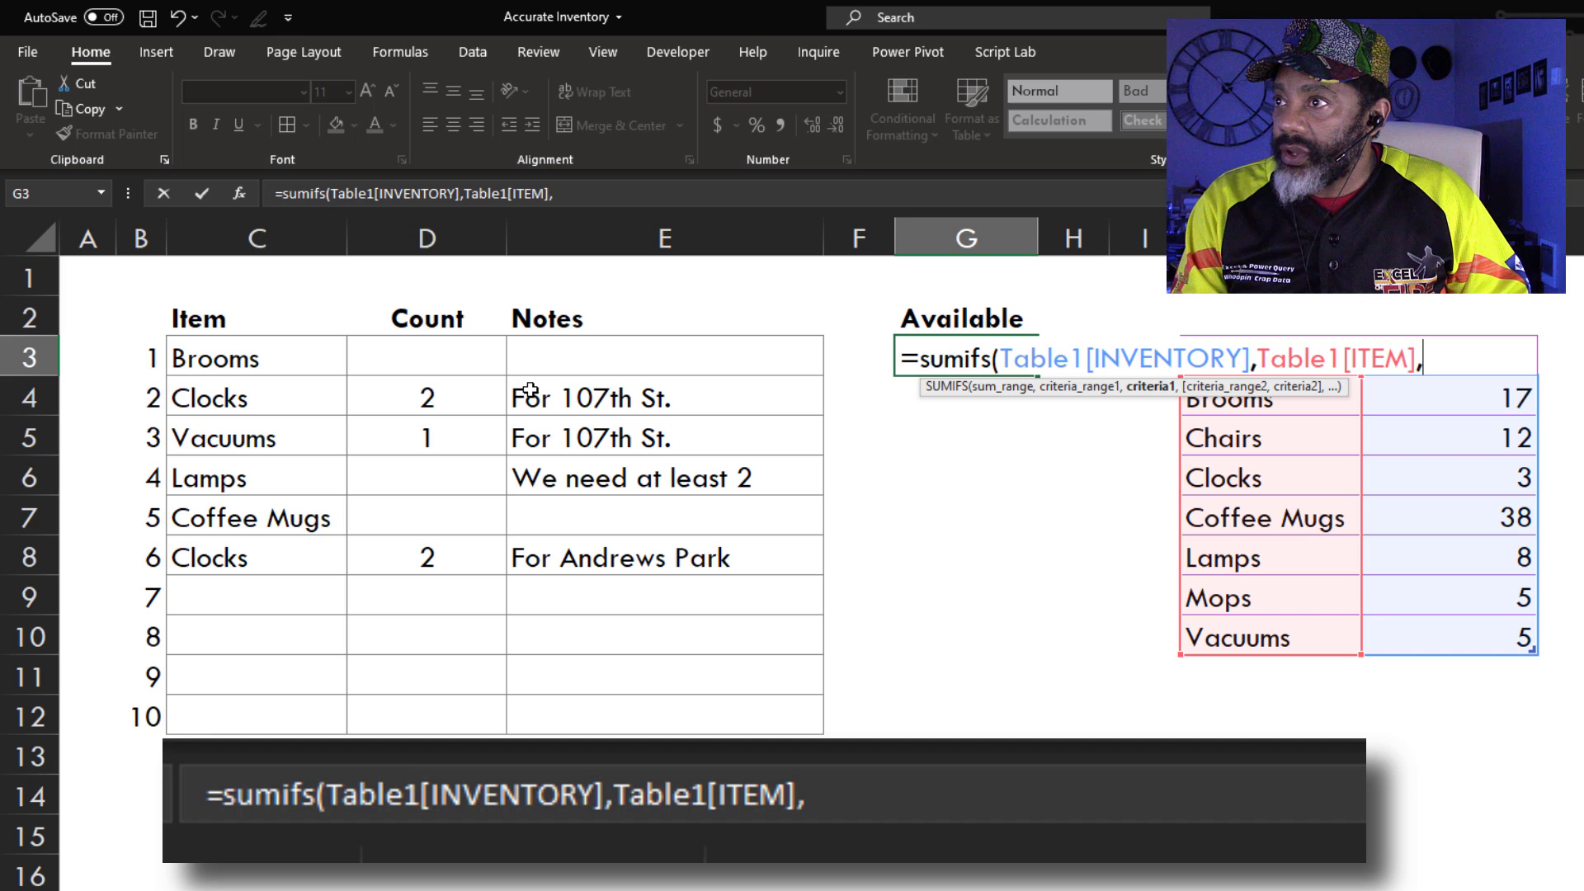
left_click(255, 356)
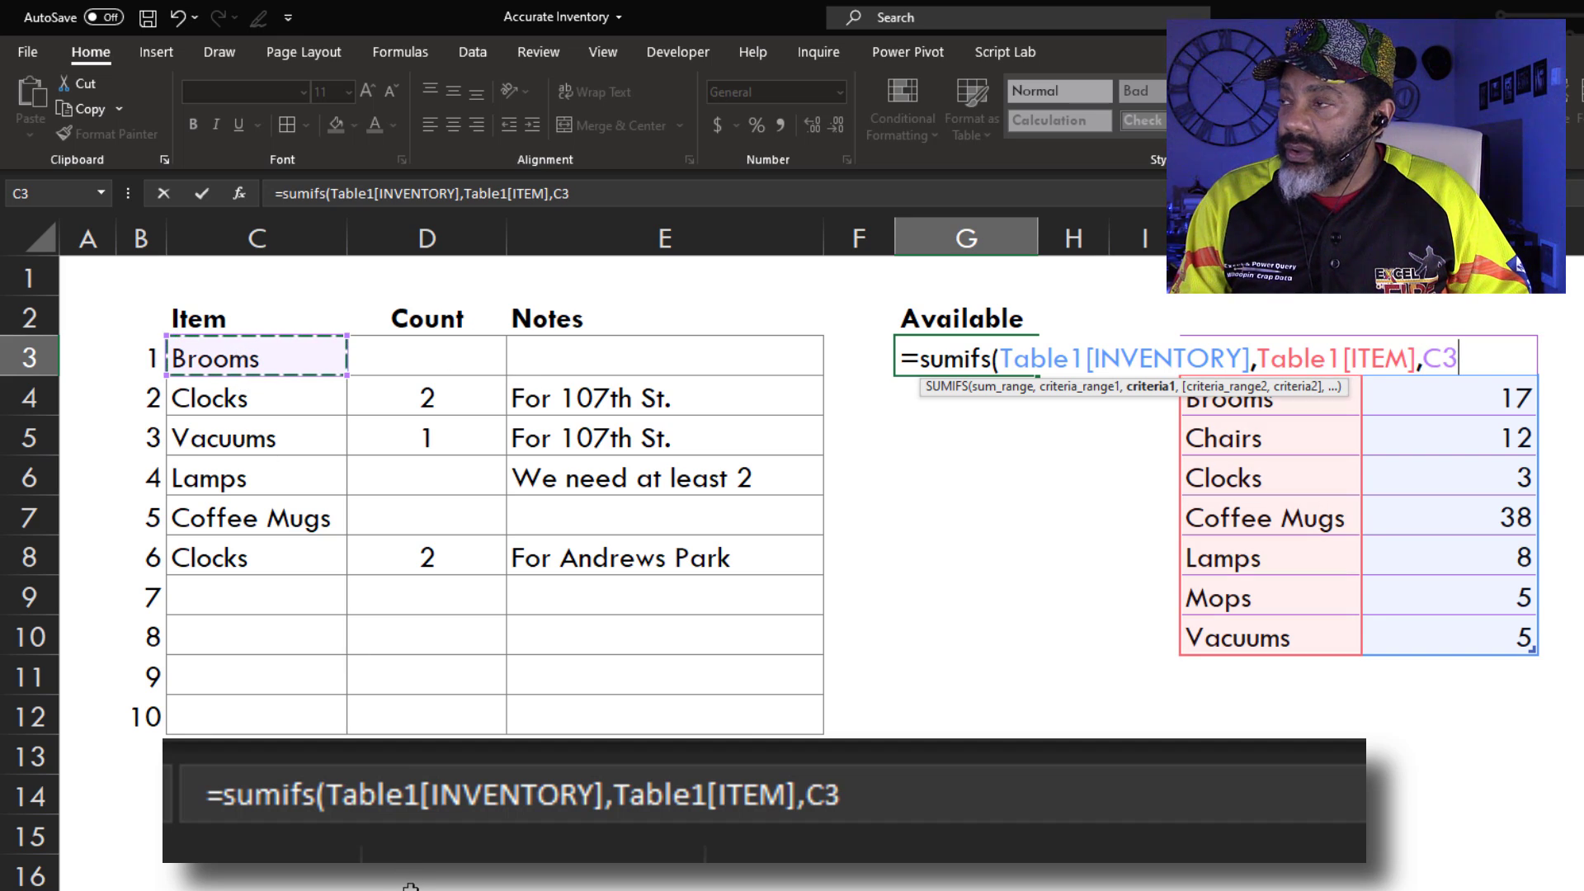
key("enter")
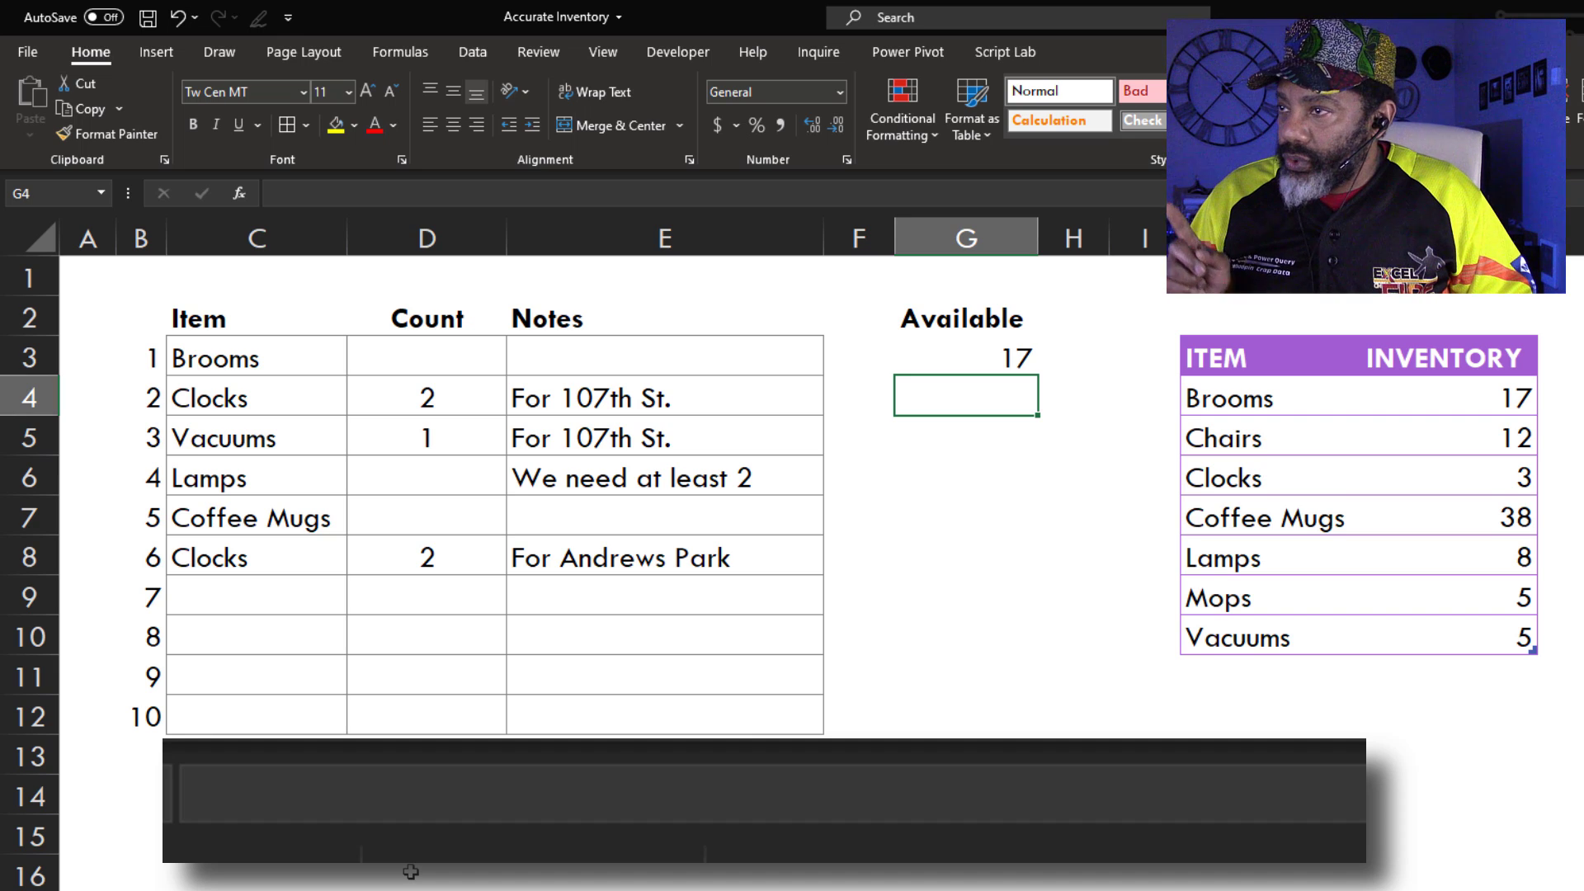
left_click(963, 357)
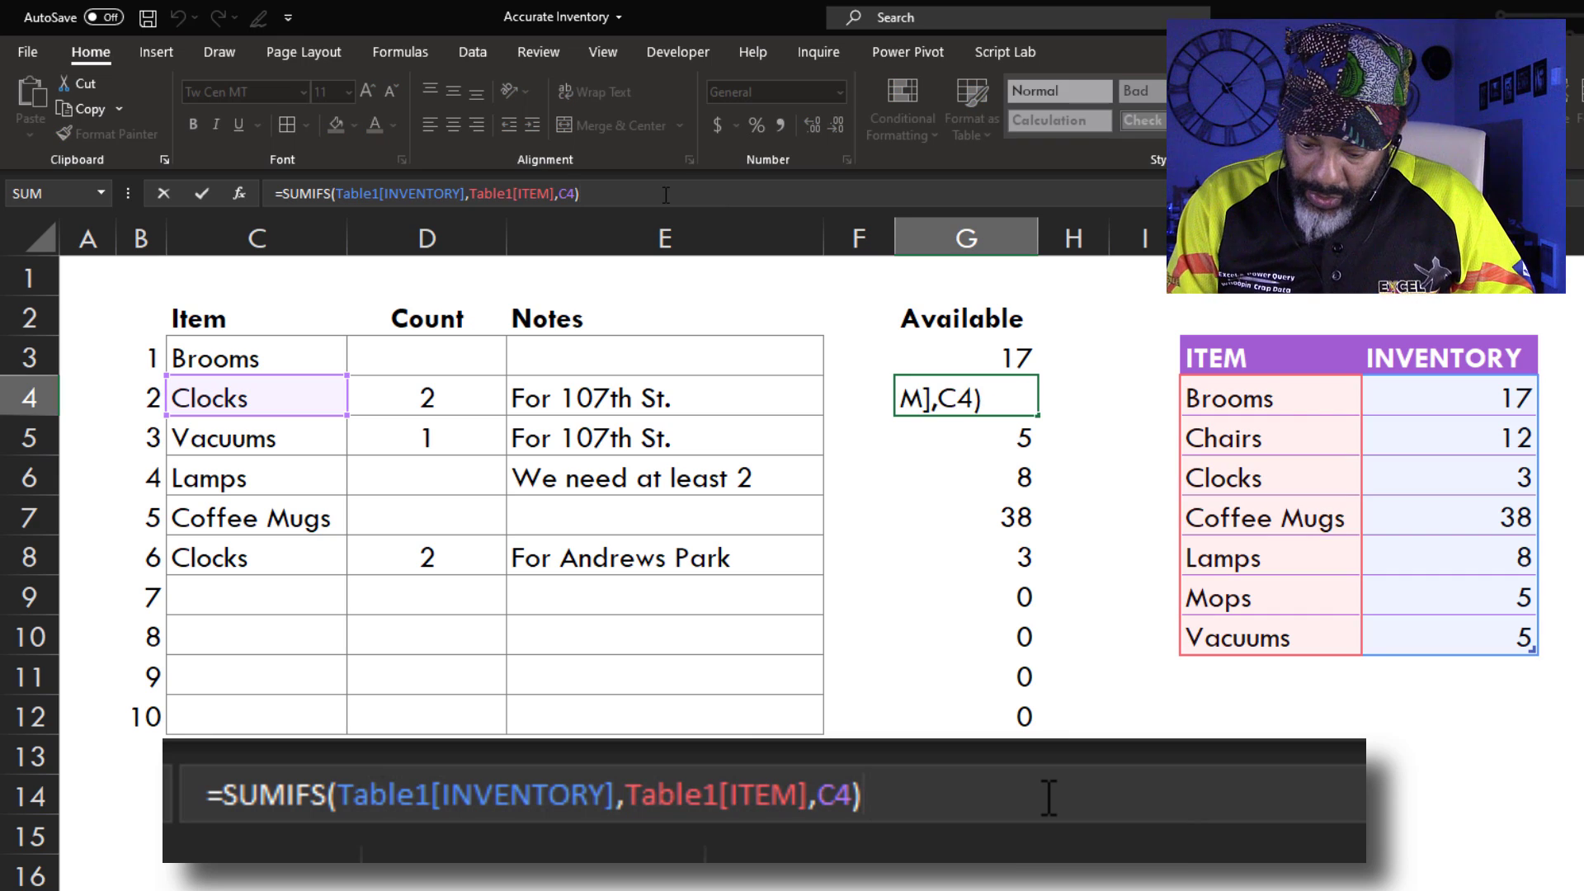
Step: Append -SUMIFS($D$3:D3 to the Clocks Available formula, anchoring the range start
type("-")
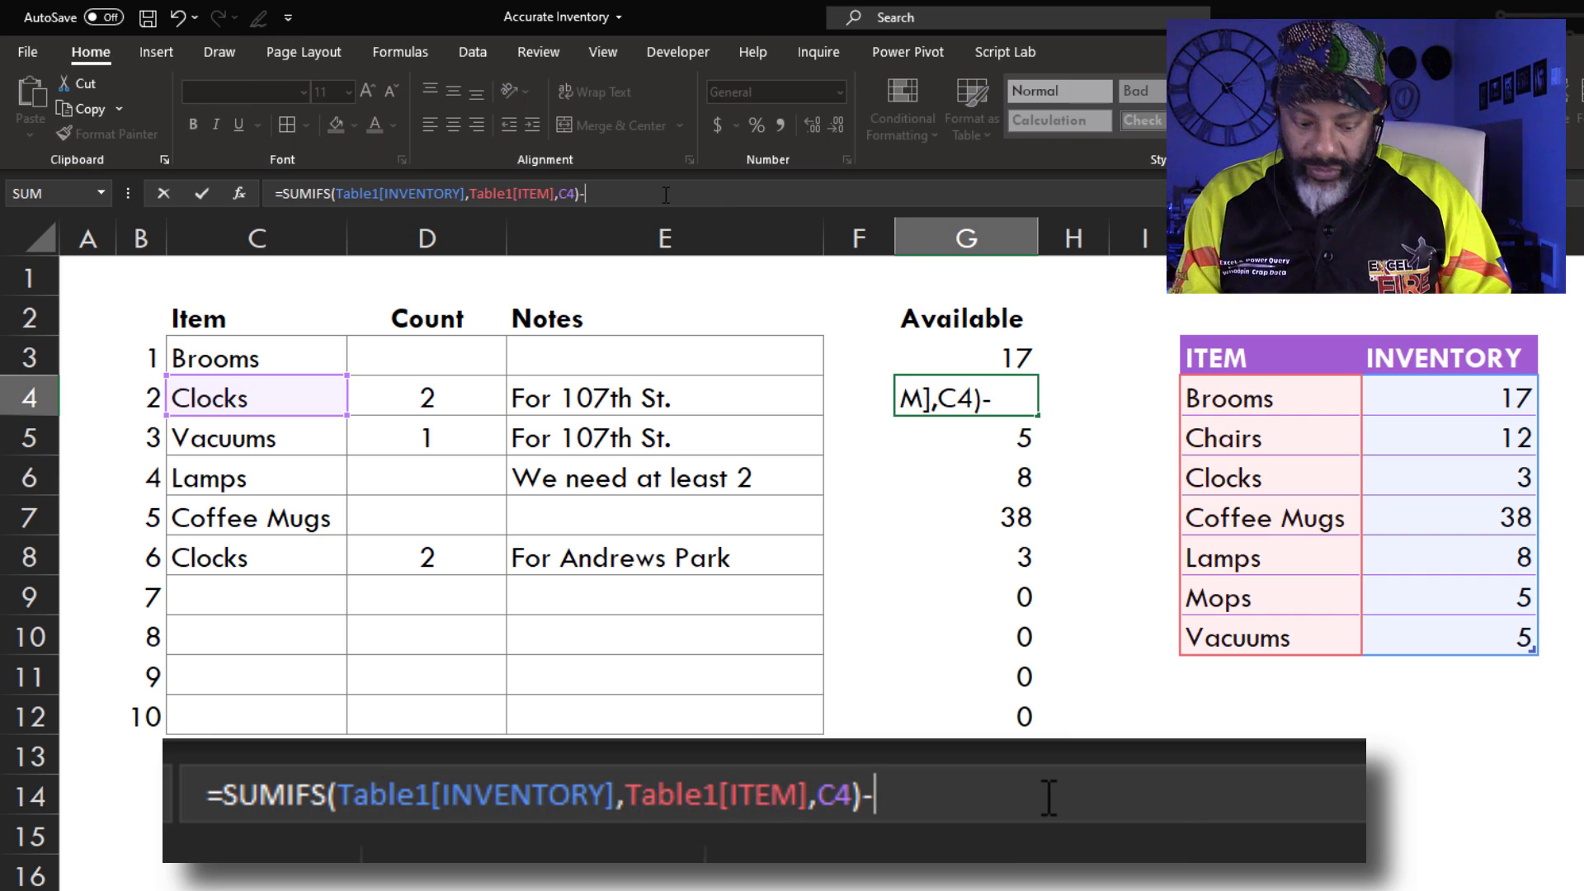
type("sumif")
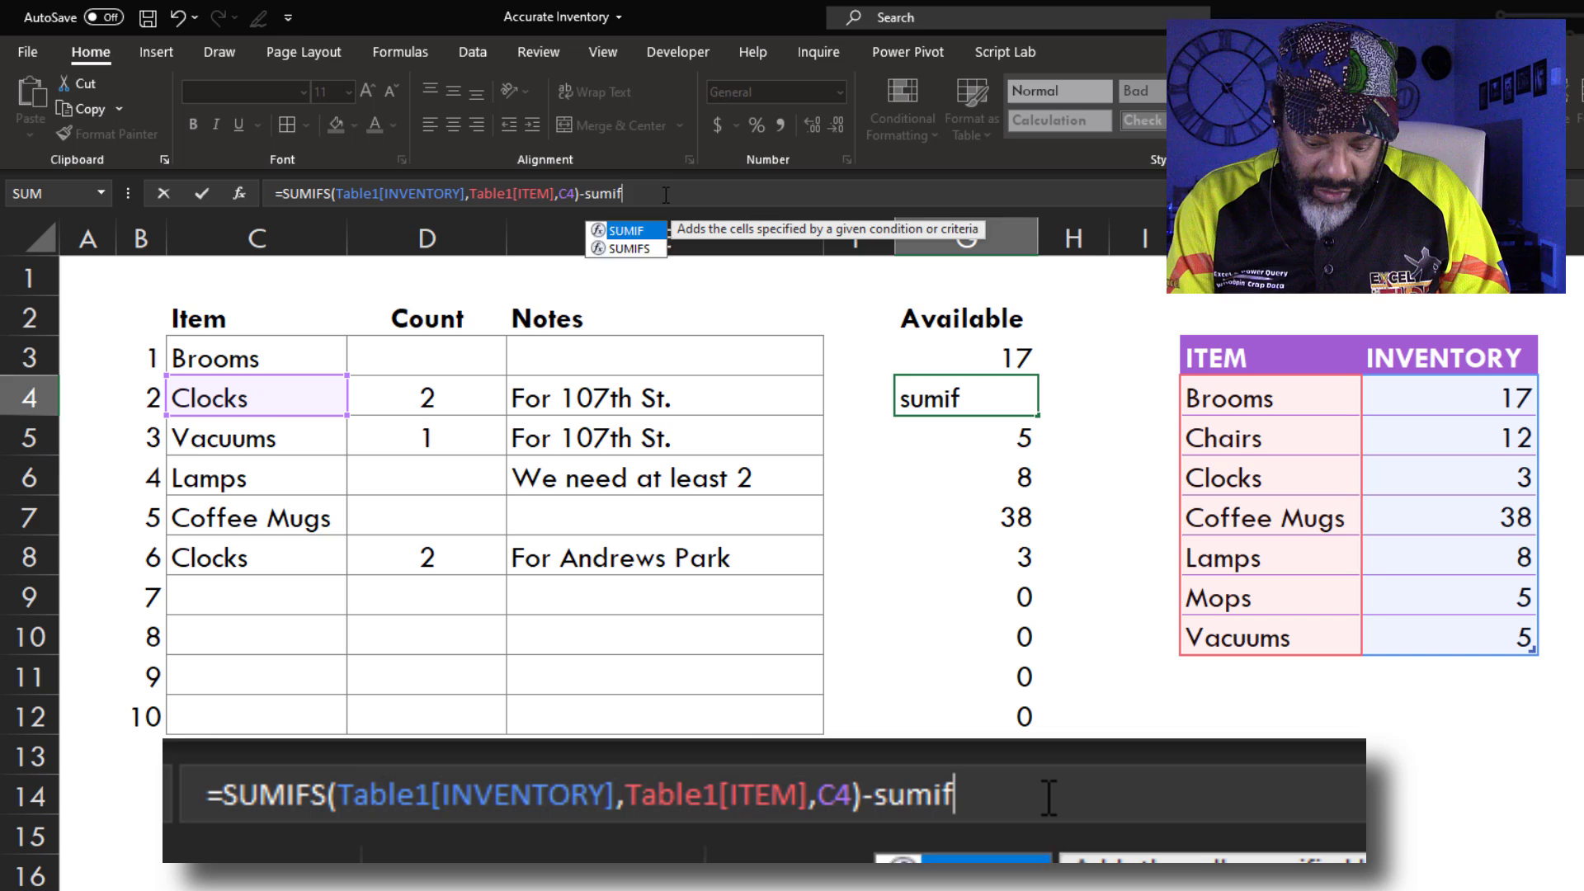
type("s(")
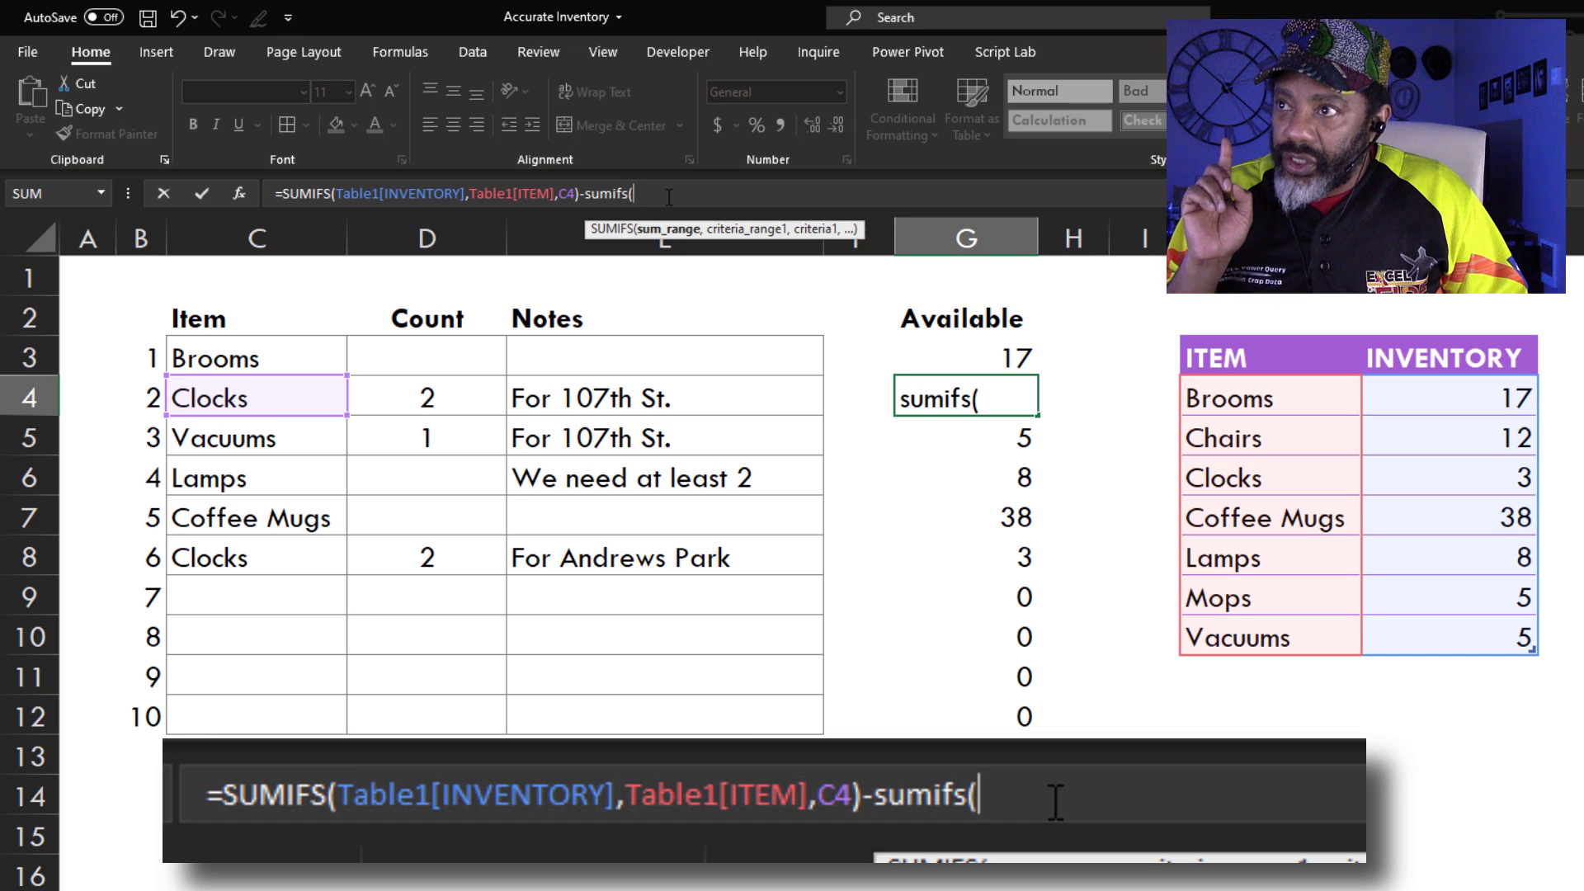
type("d3")
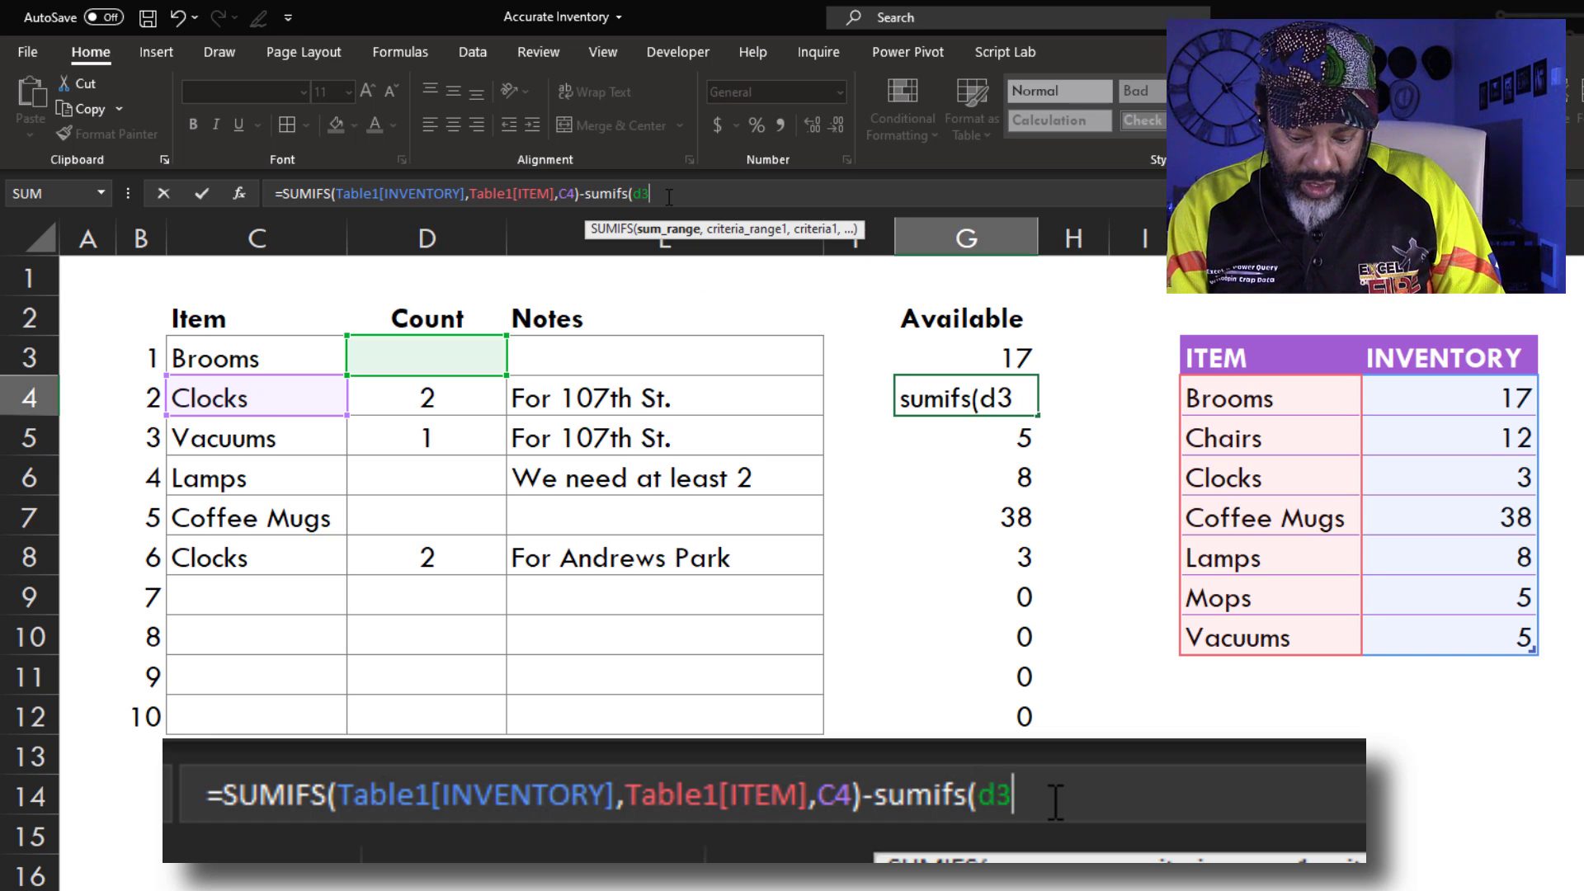
type(":d3")
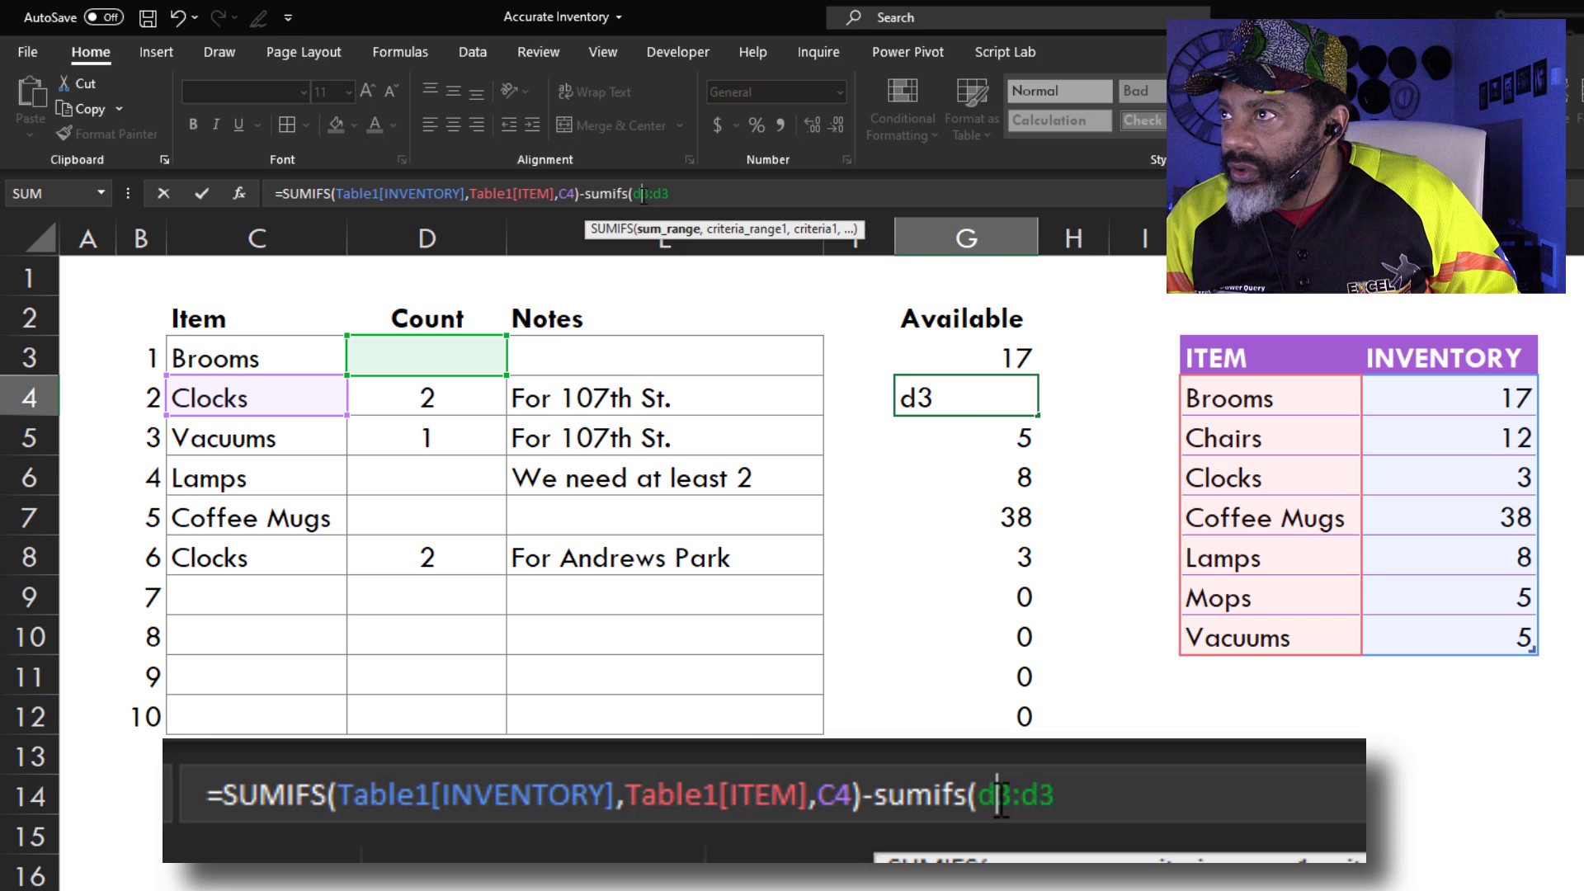
key("f4")
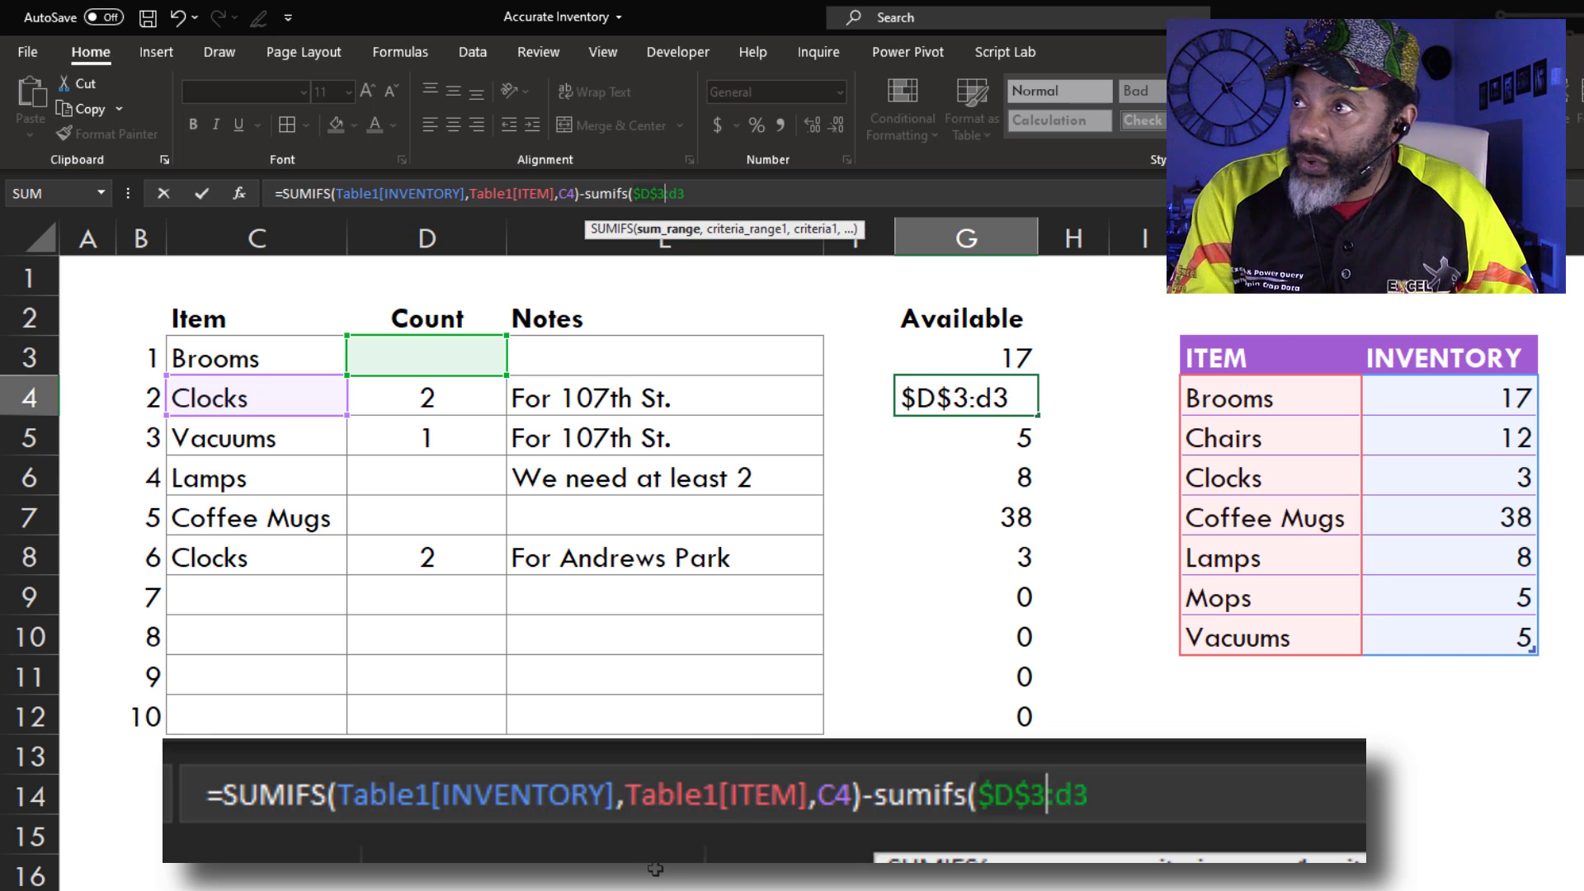
Step: Finish the subtraction with criteria range $C$3:C3 matched against C4
type(",")
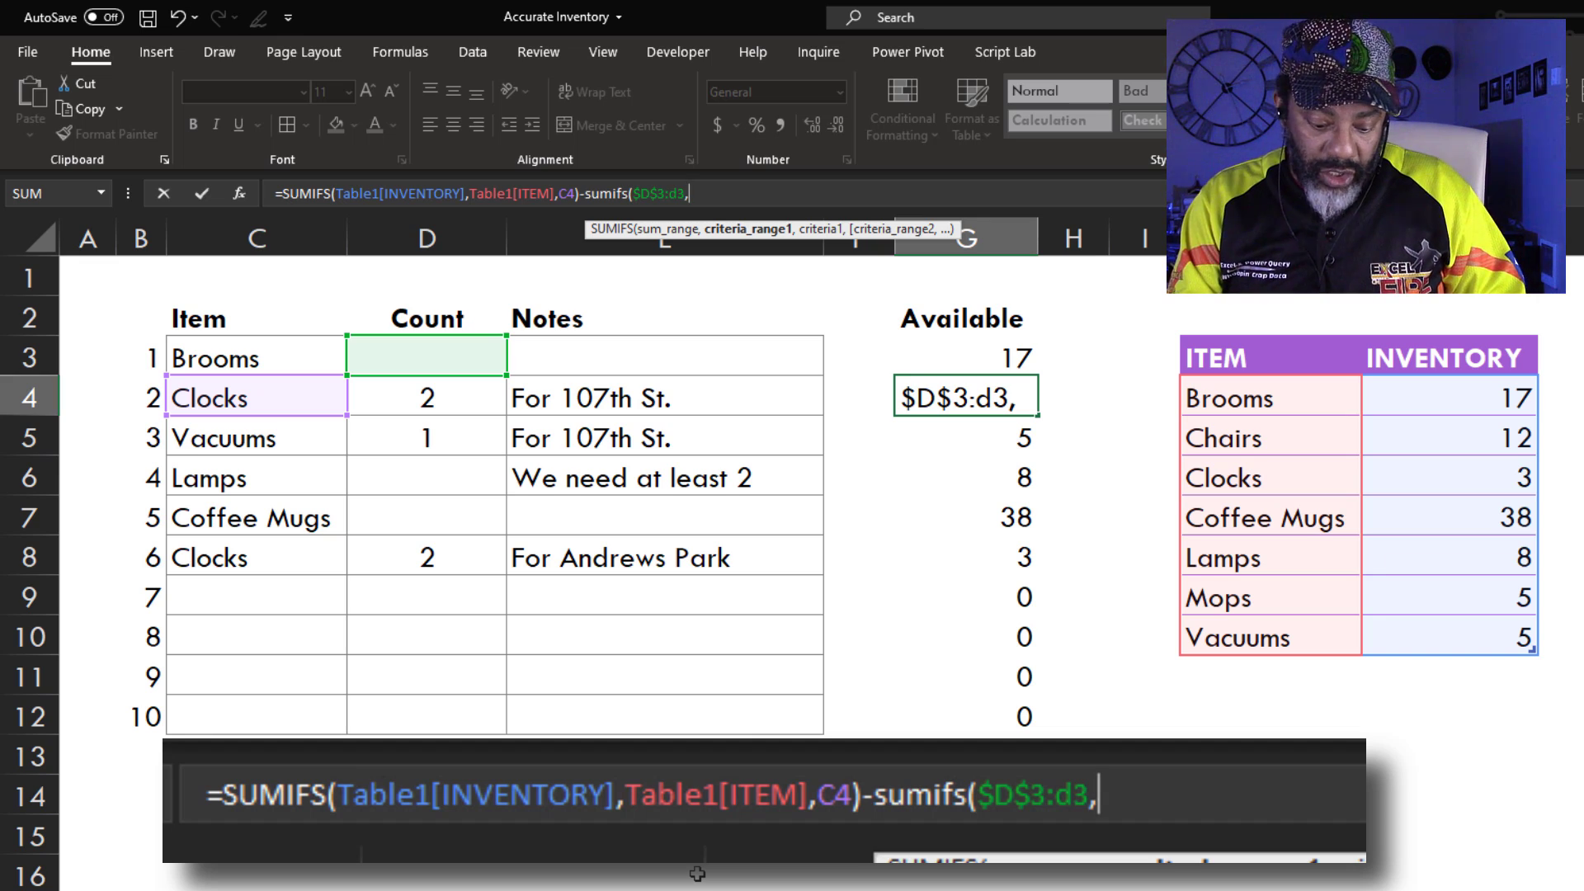
type("c3")
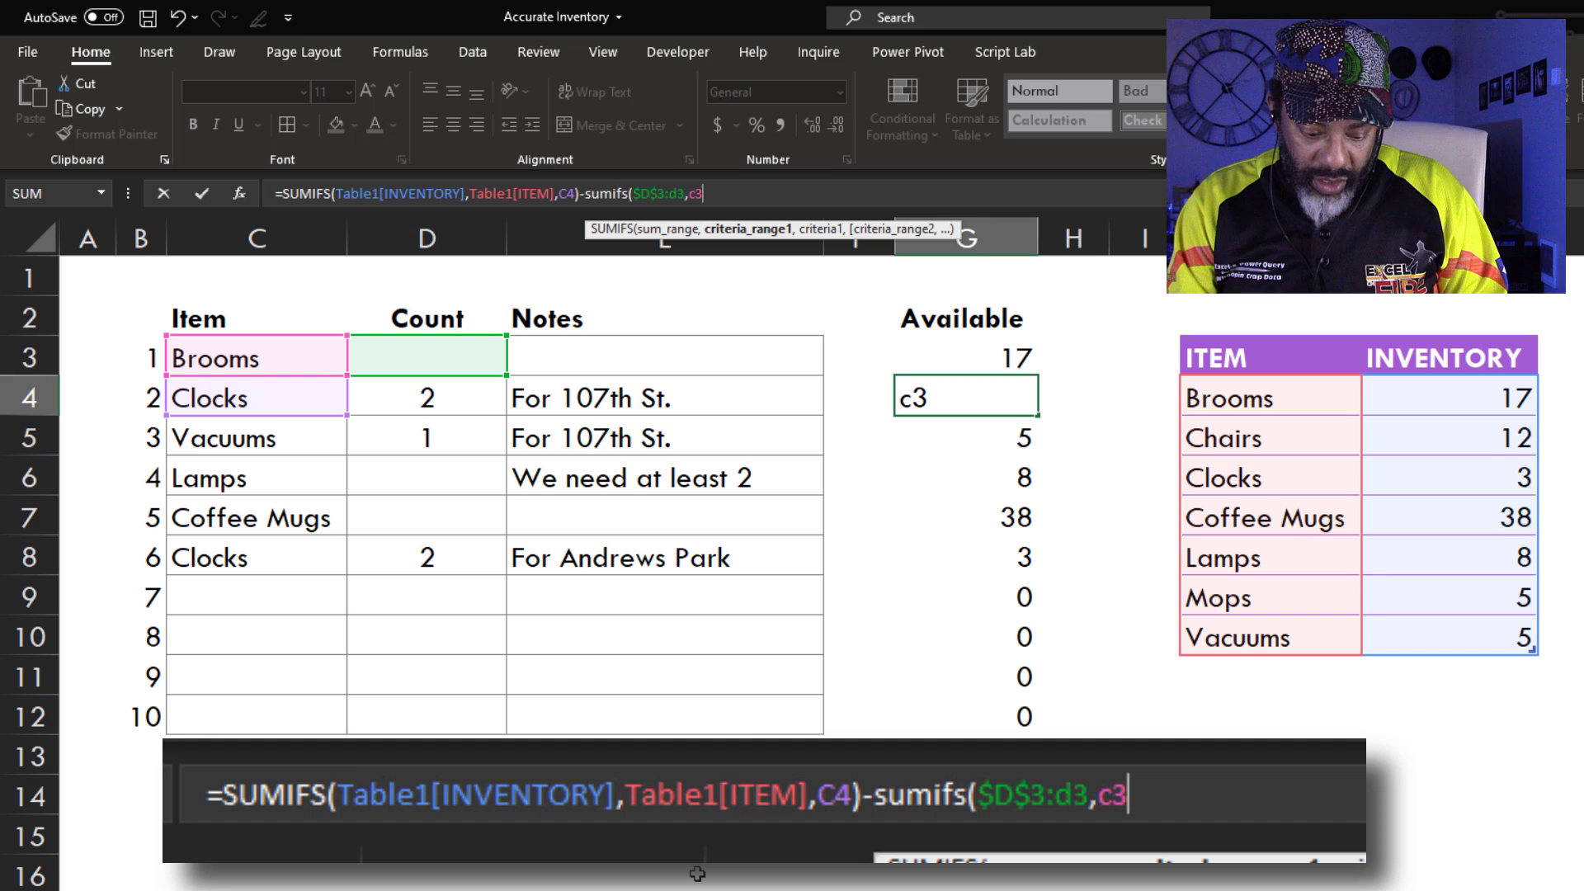
key("f4")
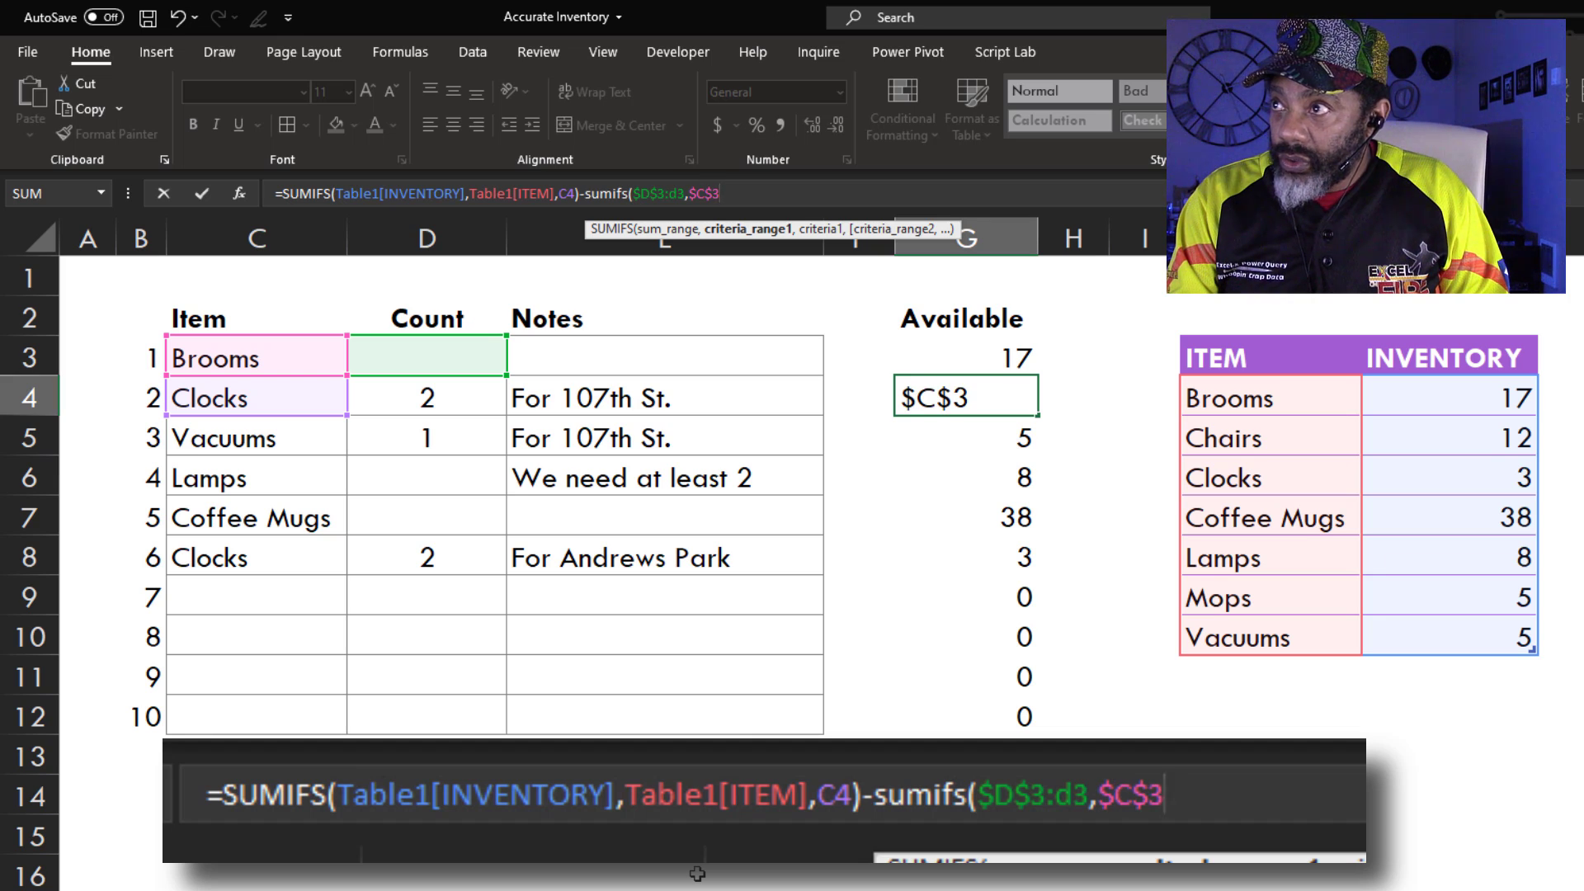
type(":c3")
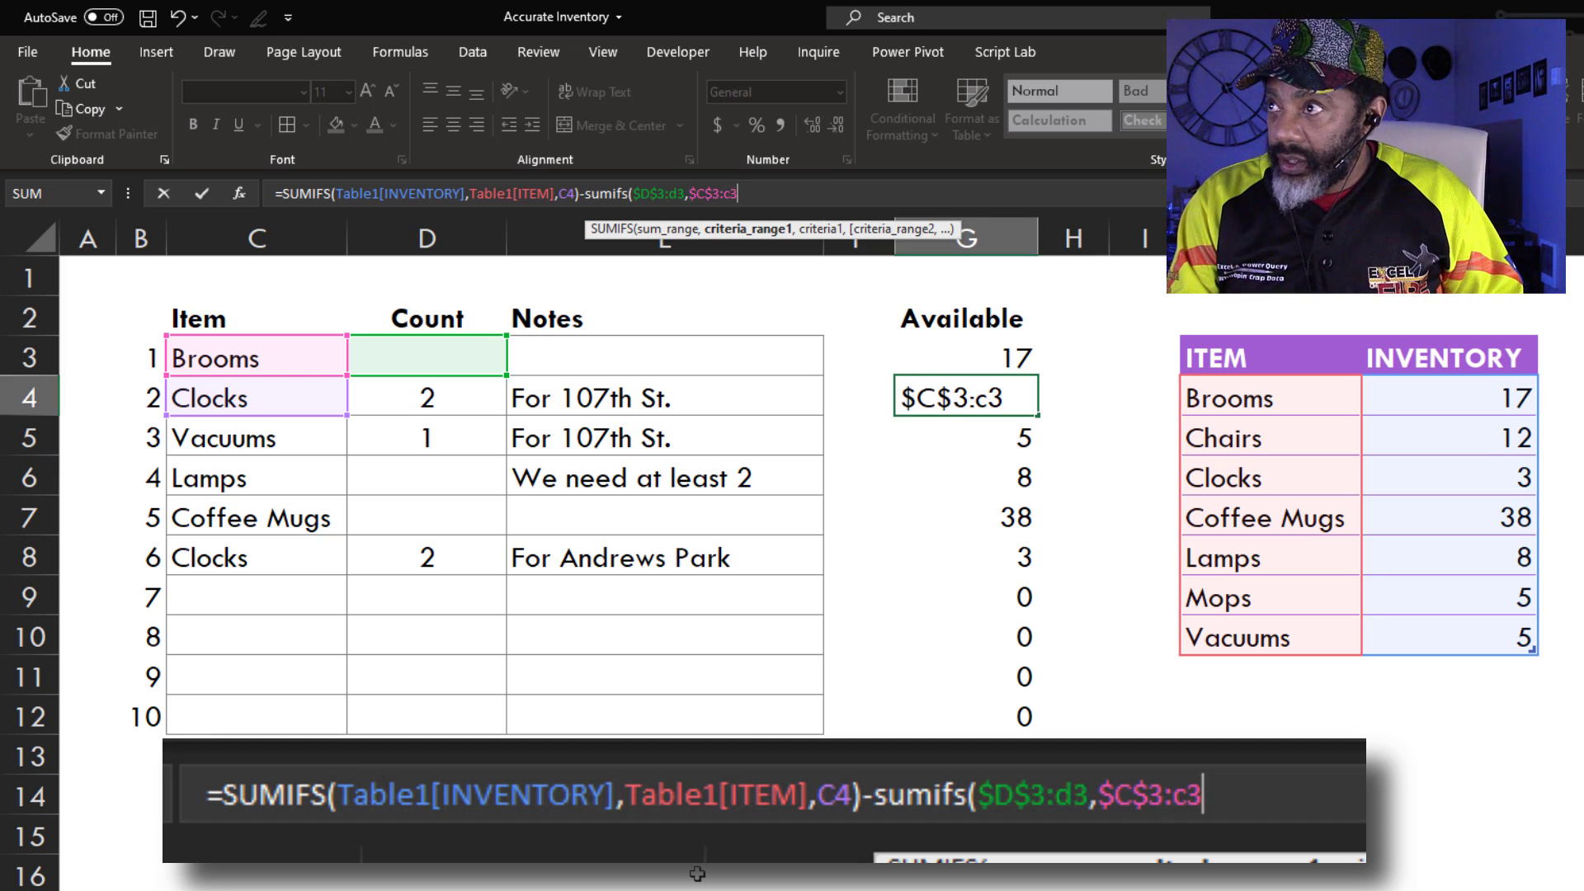
type(",")
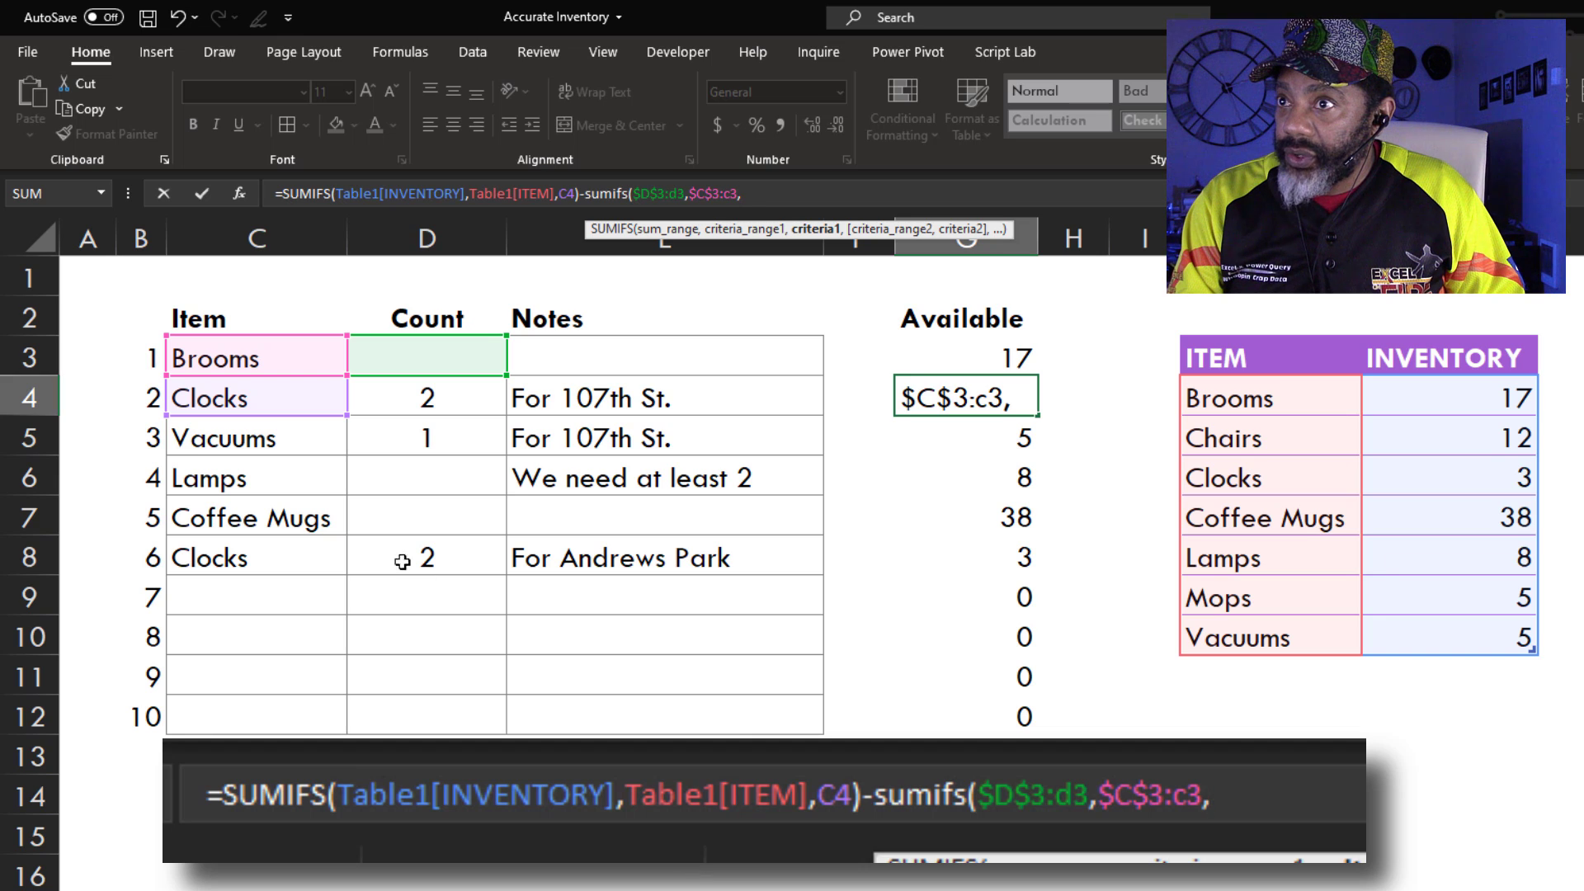
left_click(257, 398)
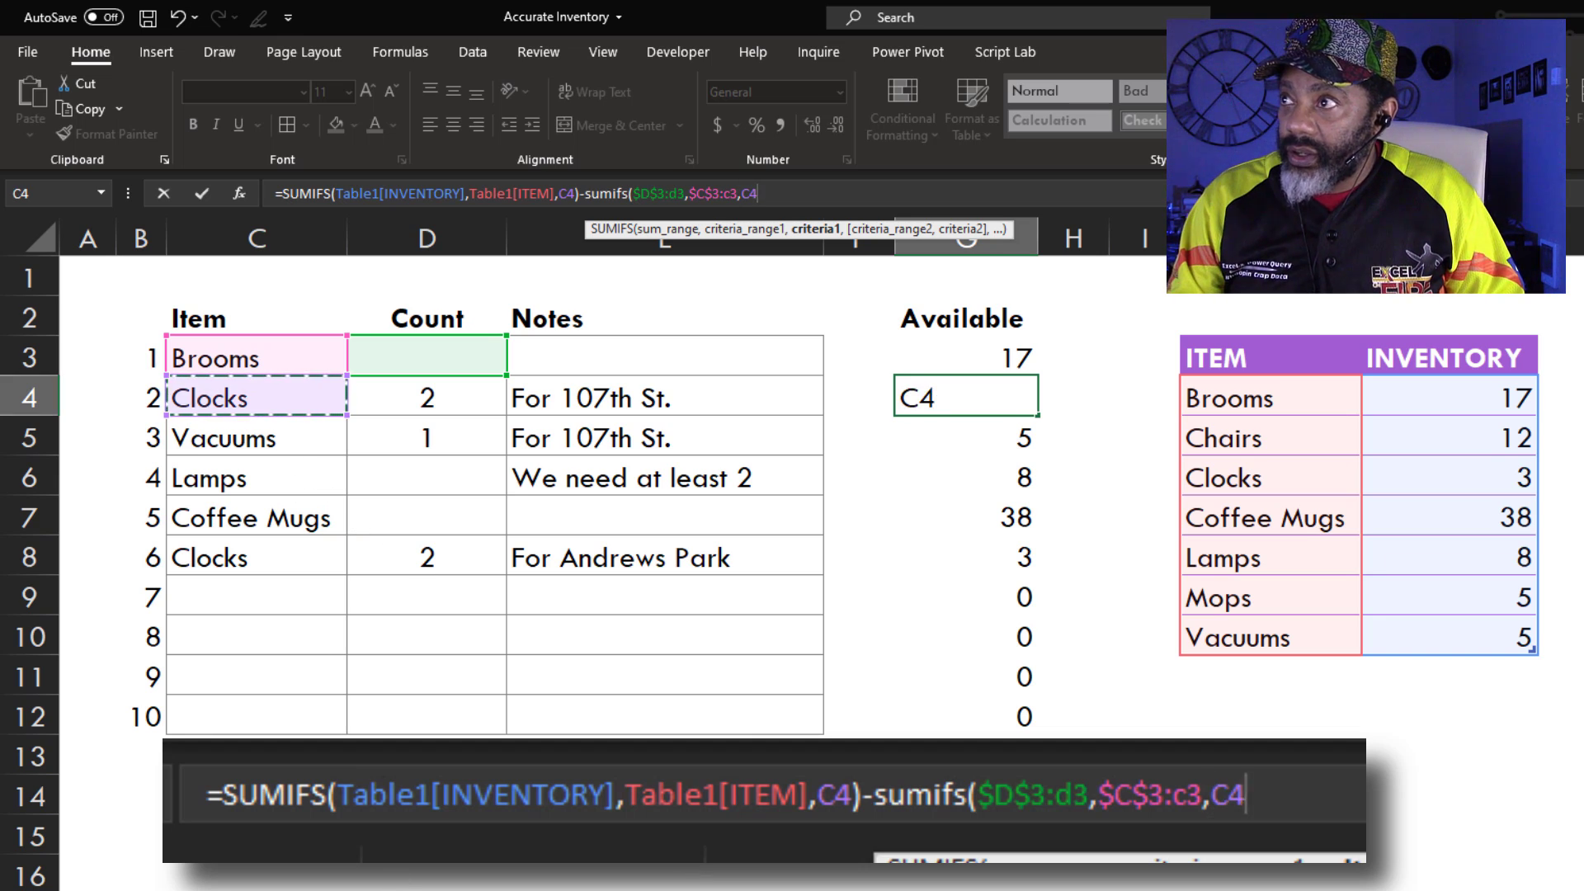
type(")")
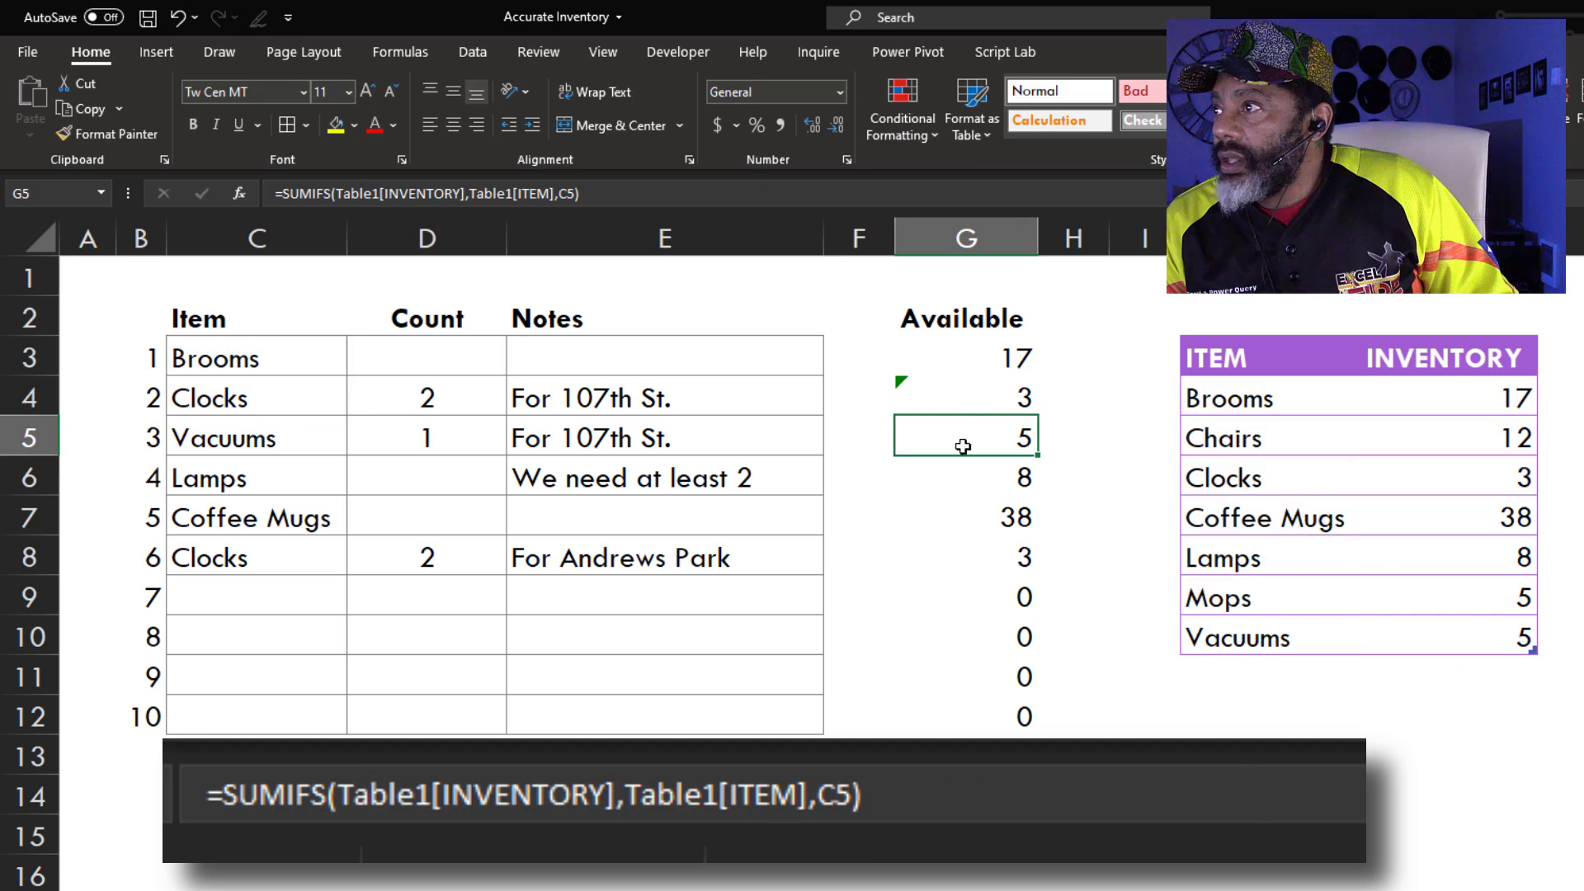
left_click(960, 396)
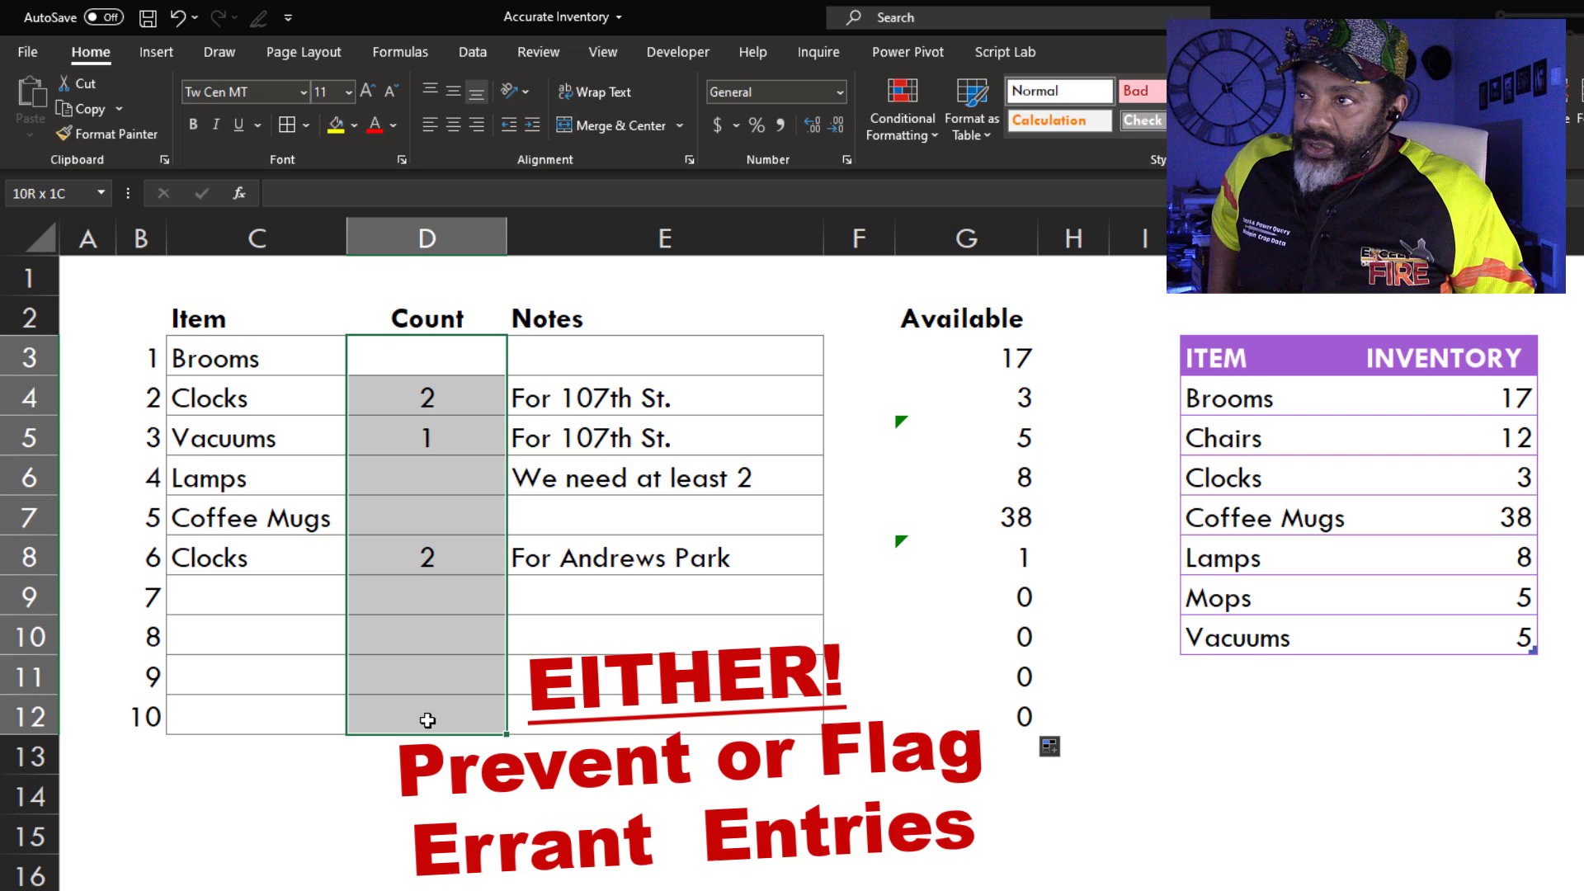
Step: Open Conditional Formatting for the request counts
left_click(899, 108)
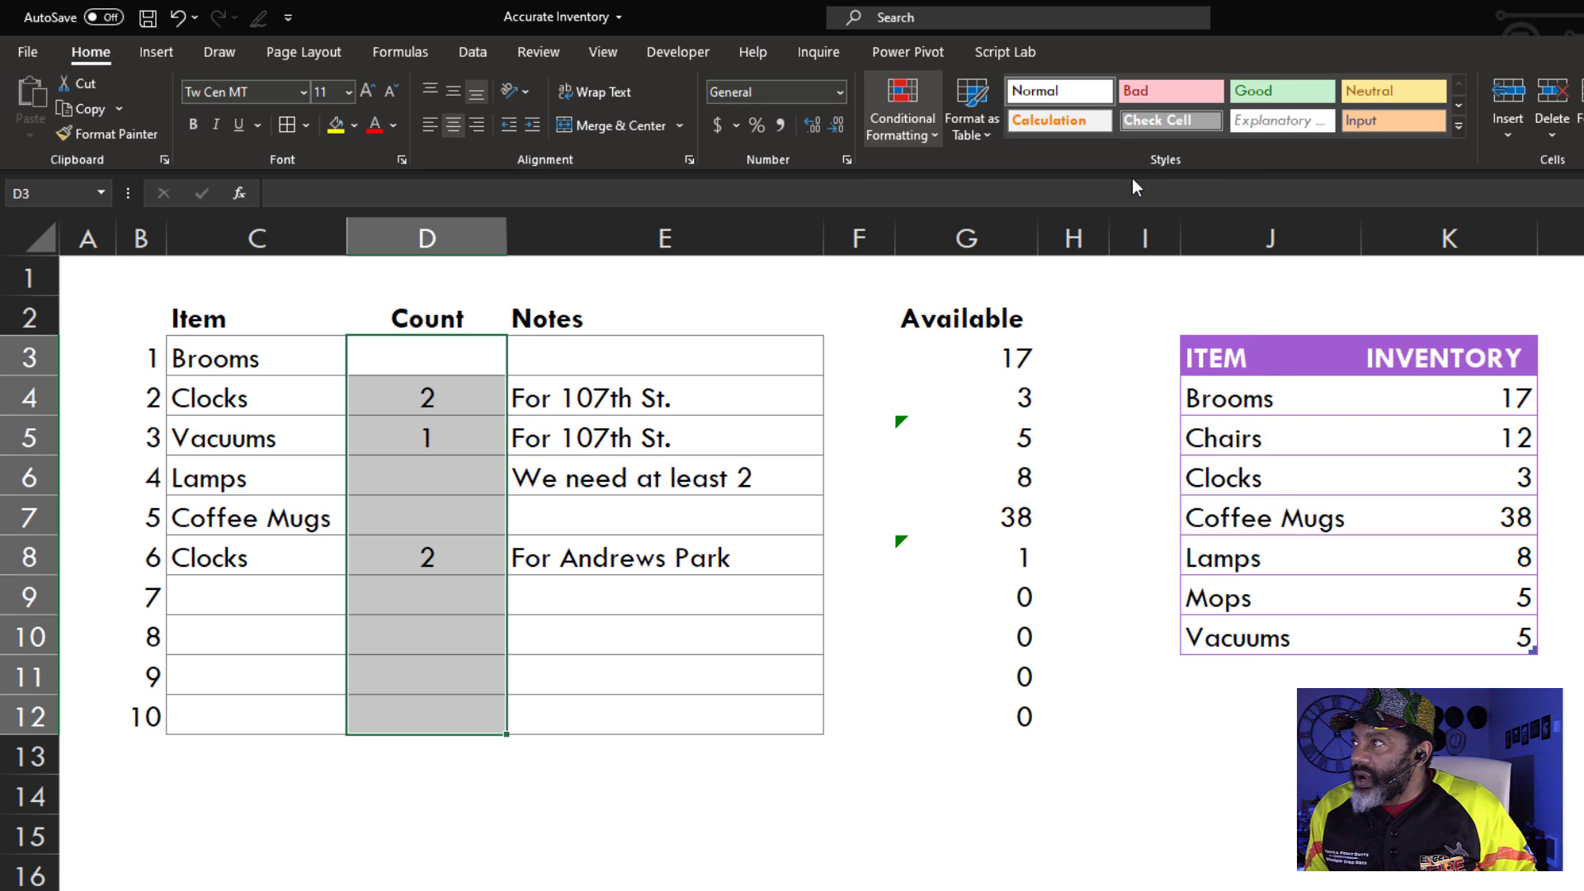
Step: Add a Greater Than rule comparing counts to G3 with Light Red Fill
left_click(900, 105)
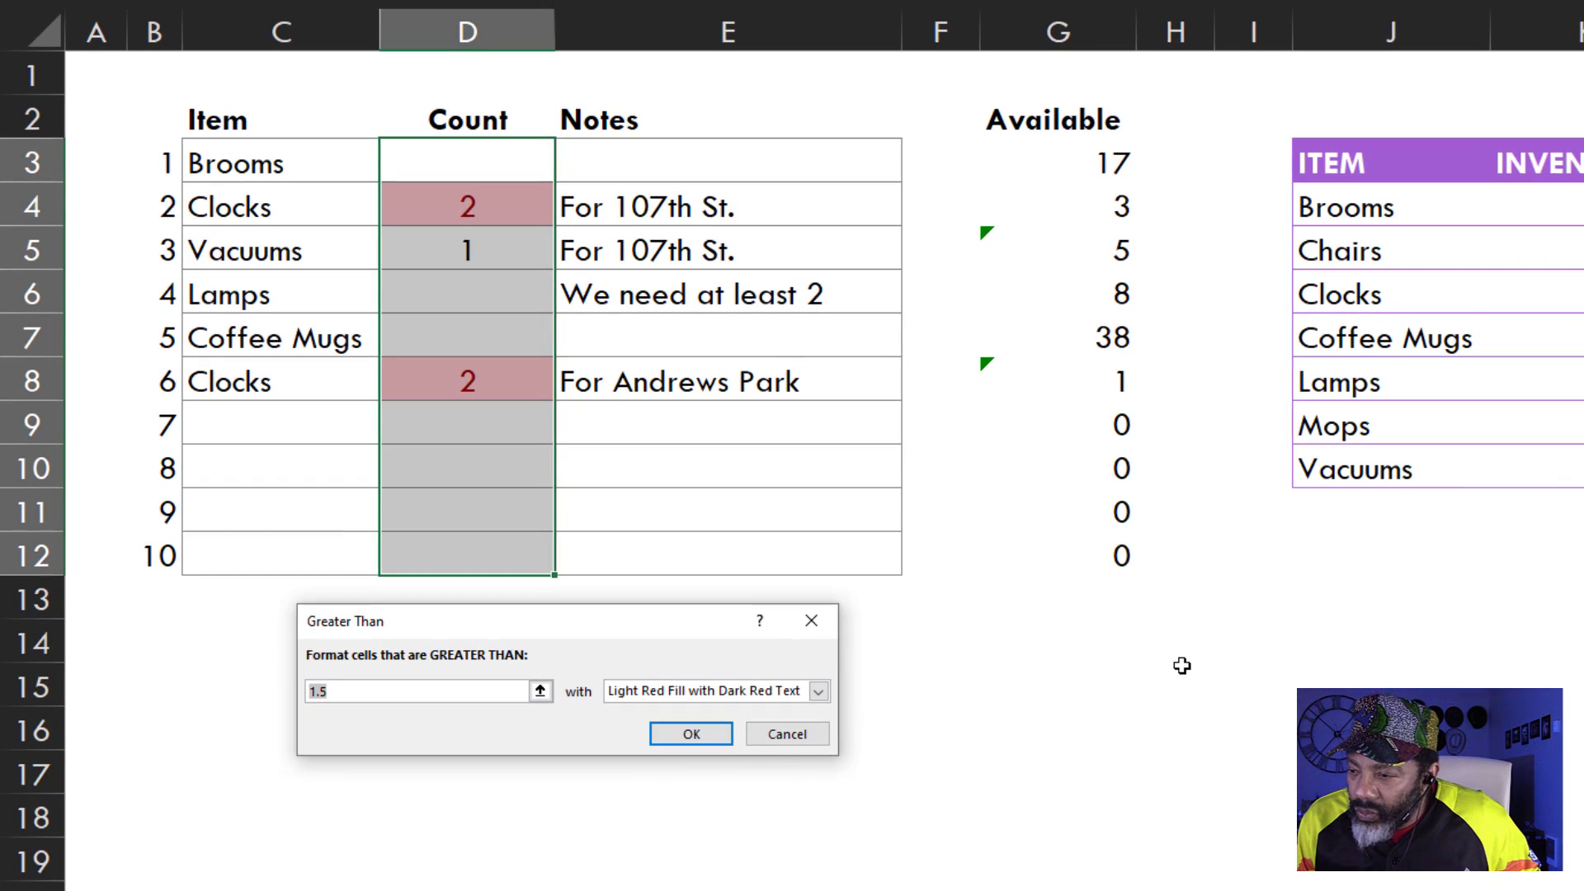
left_click(1056, 162)
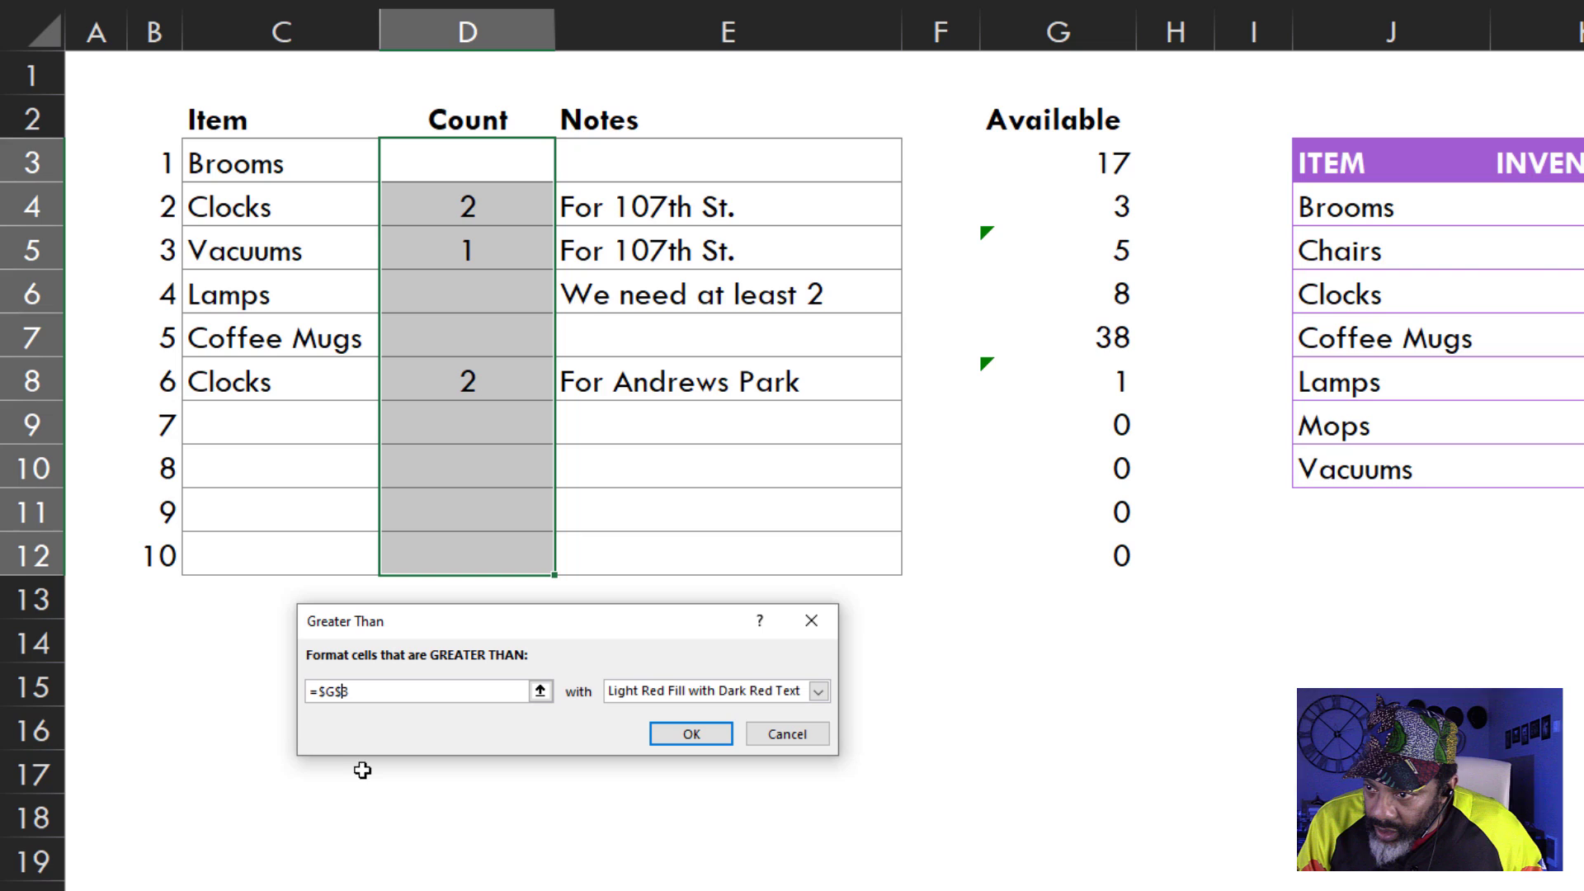
type("3")
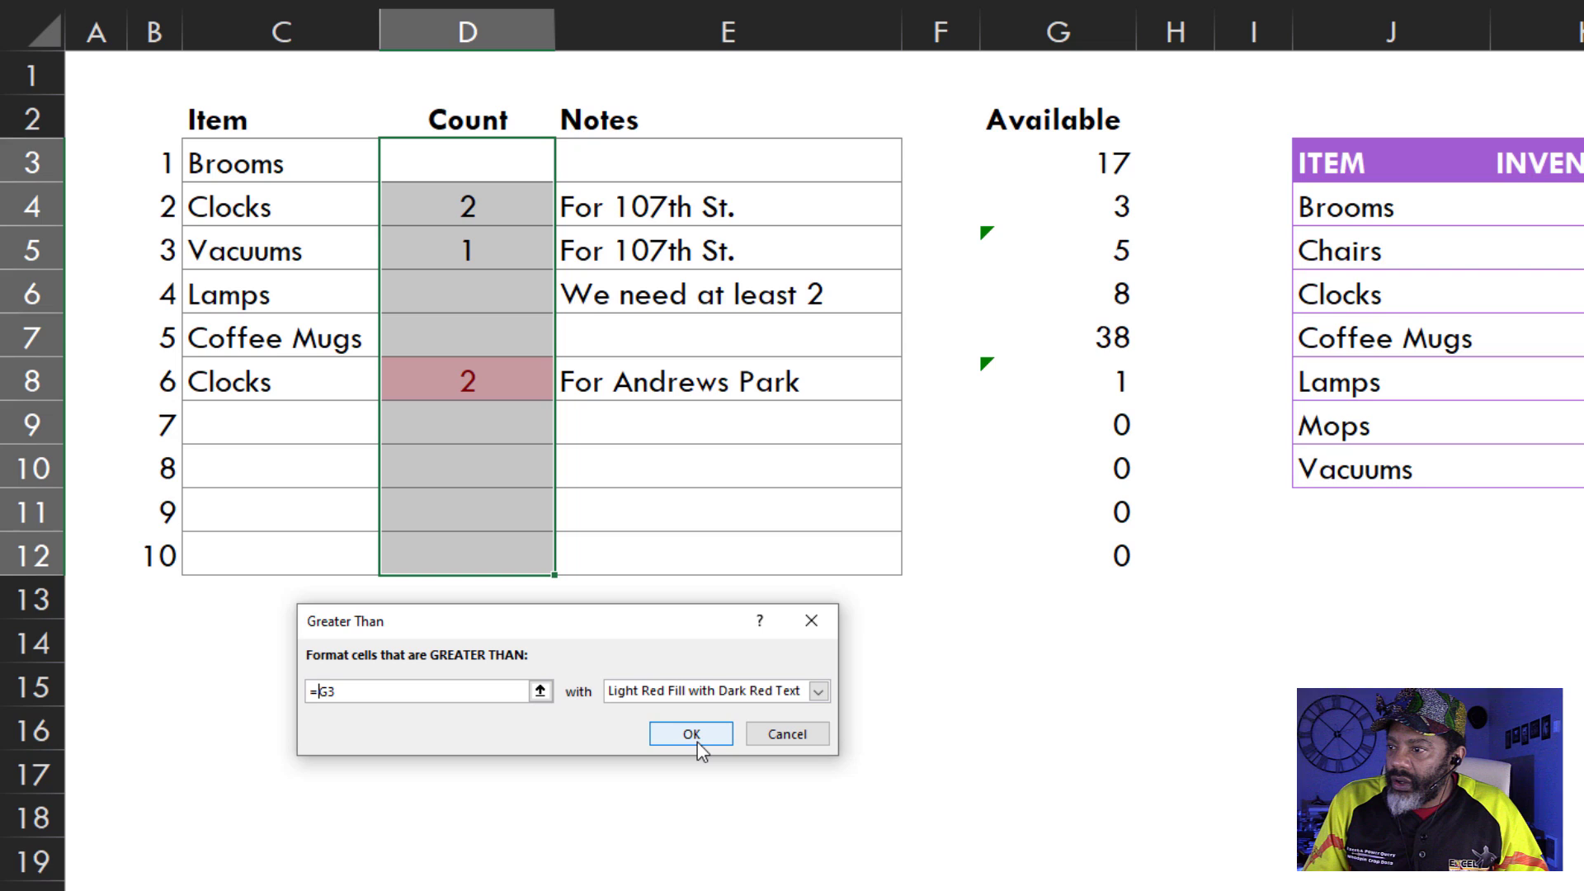
left_click(690, 733)
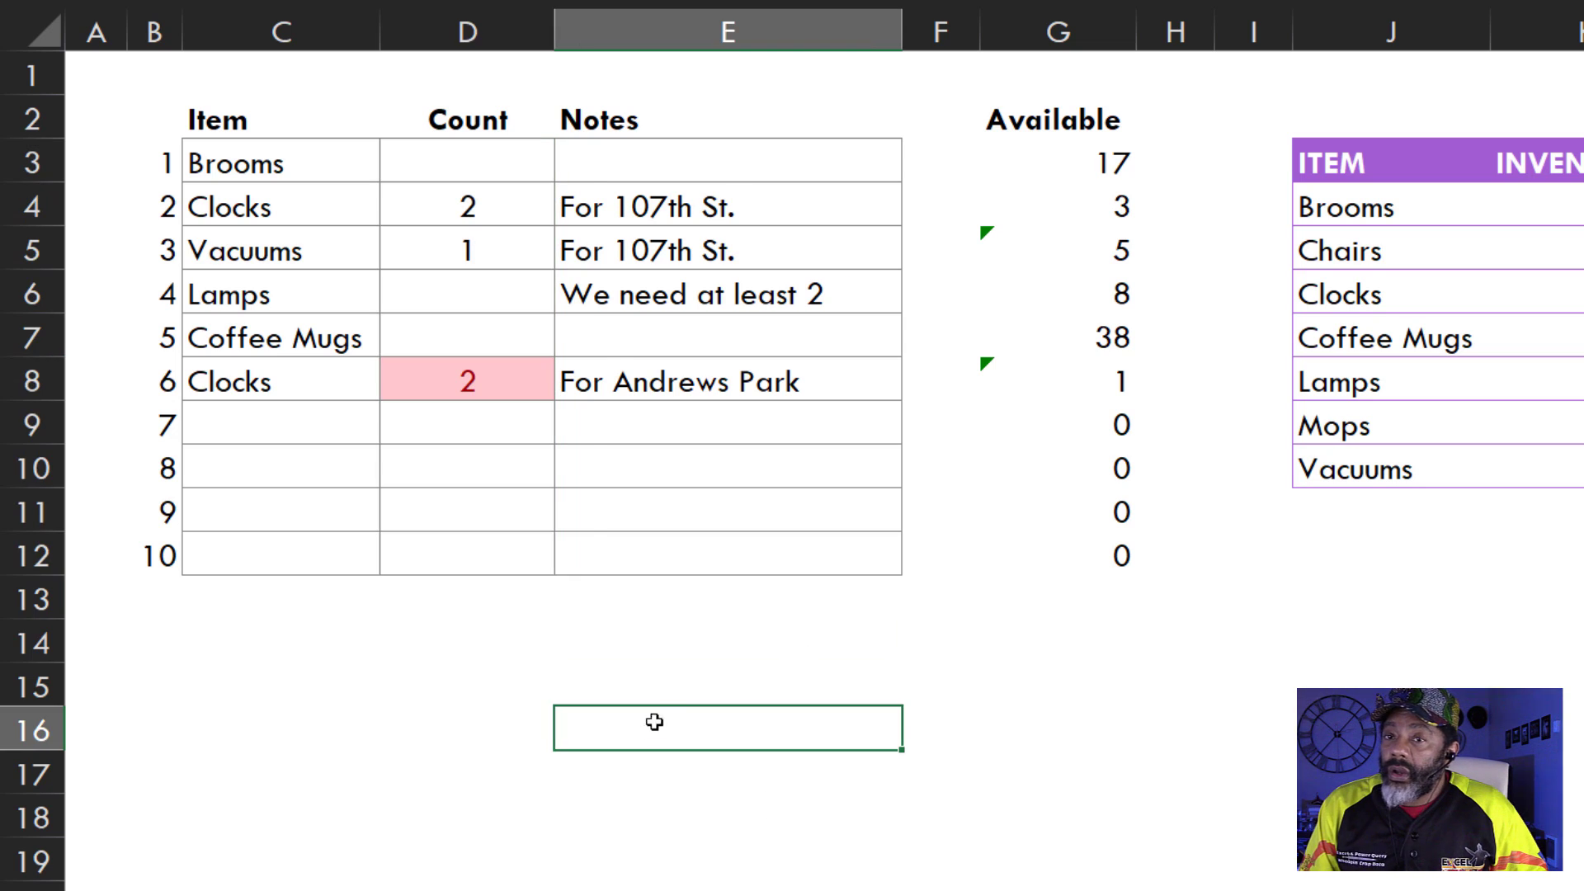
Step: Inspect and dismiss the error-checking warning on the G5 Available formula
left_click(1054, 249)
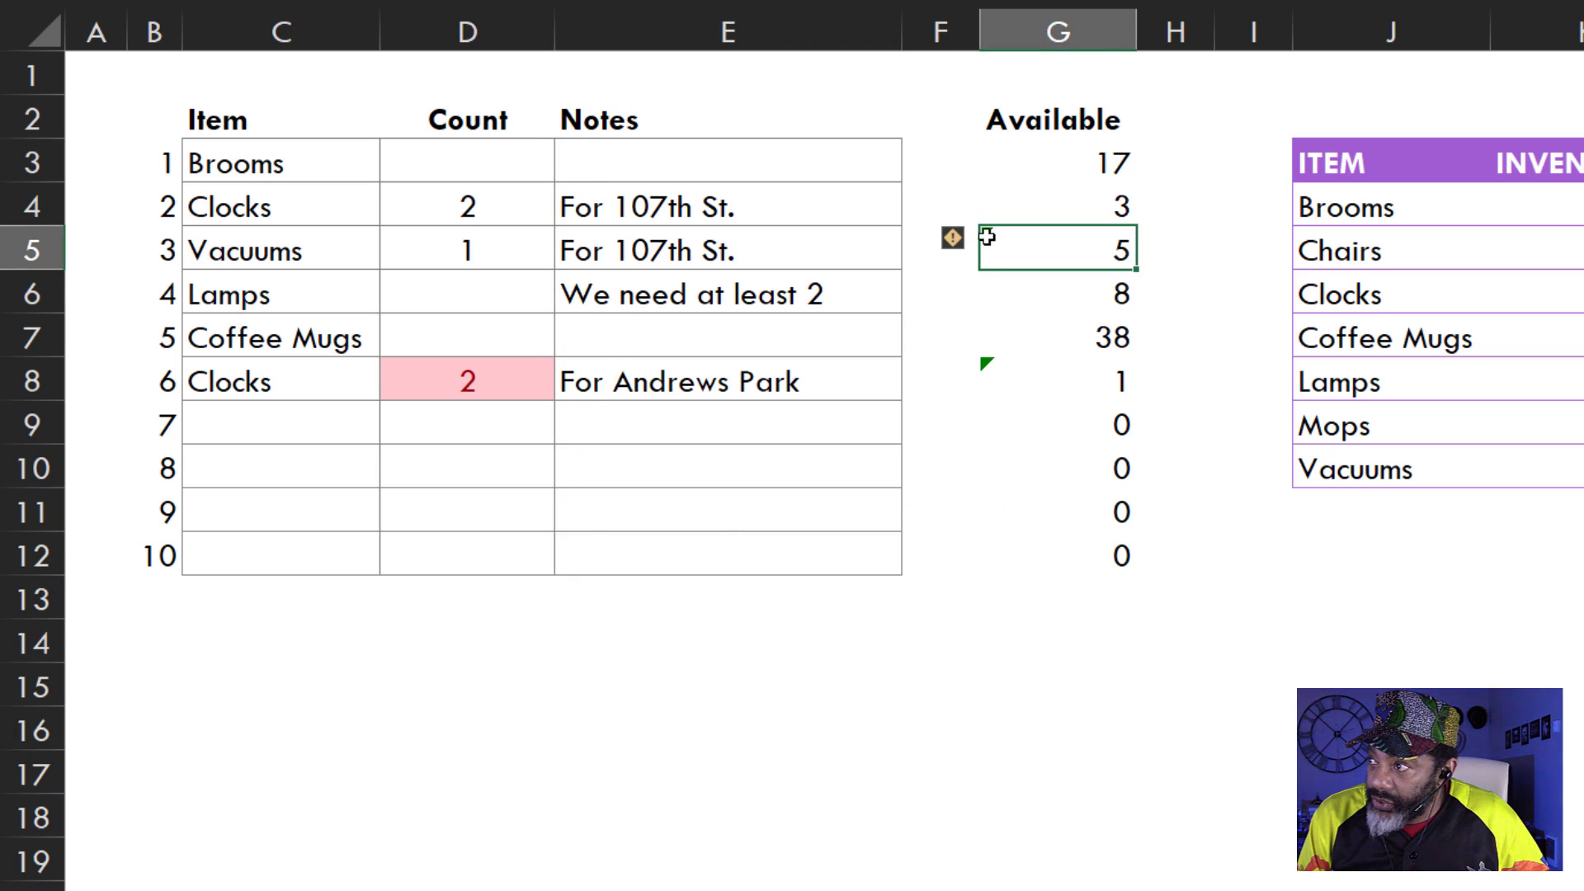
left_click(950, 238)
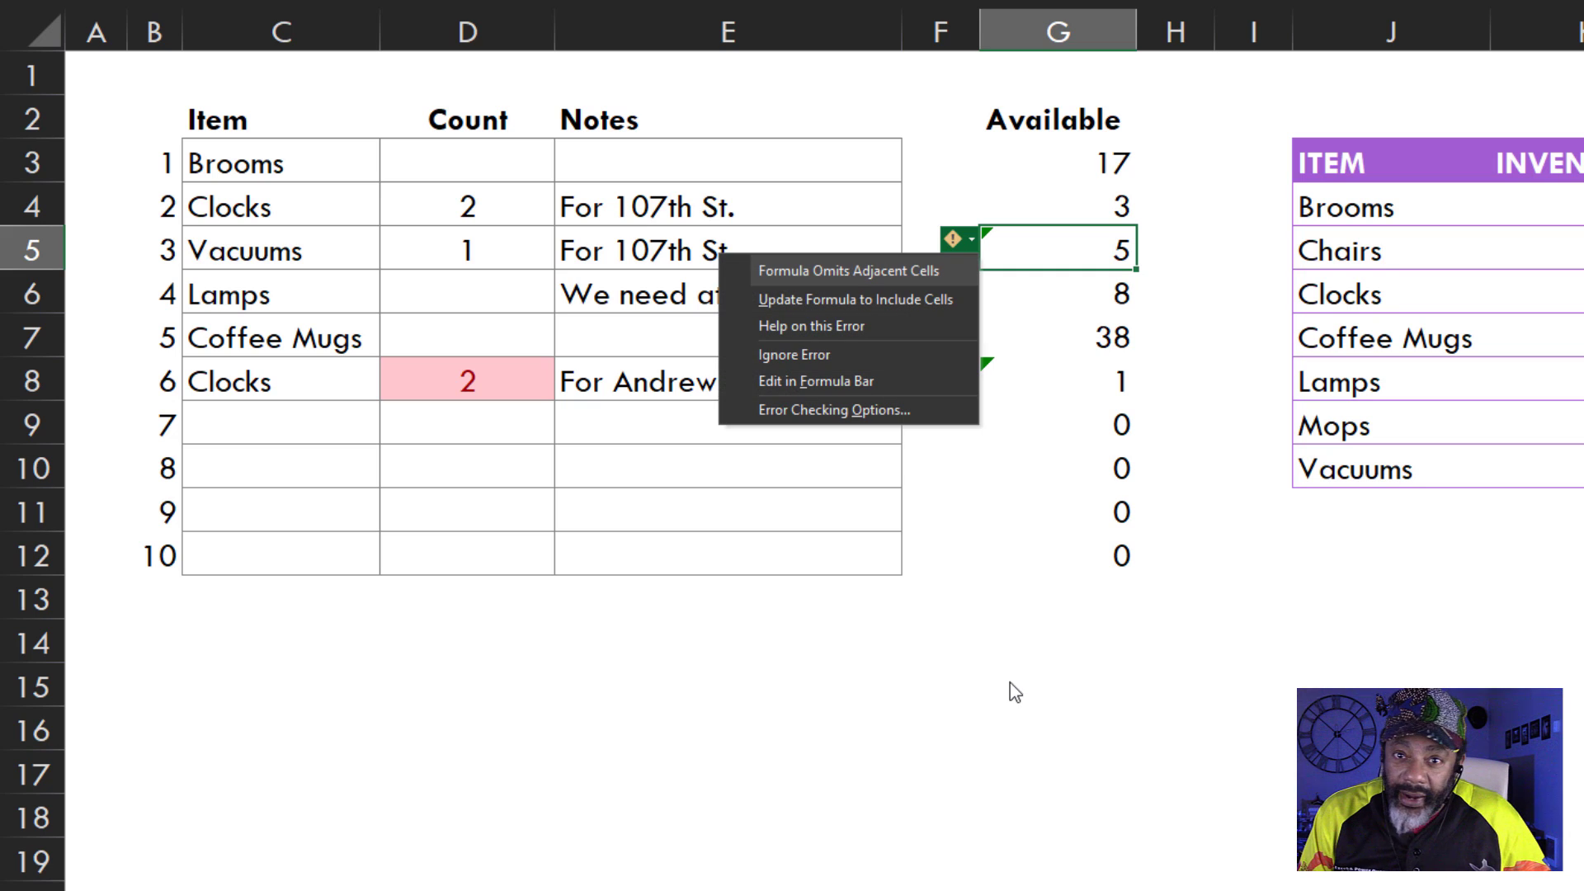
mouse_move(1015, 594)
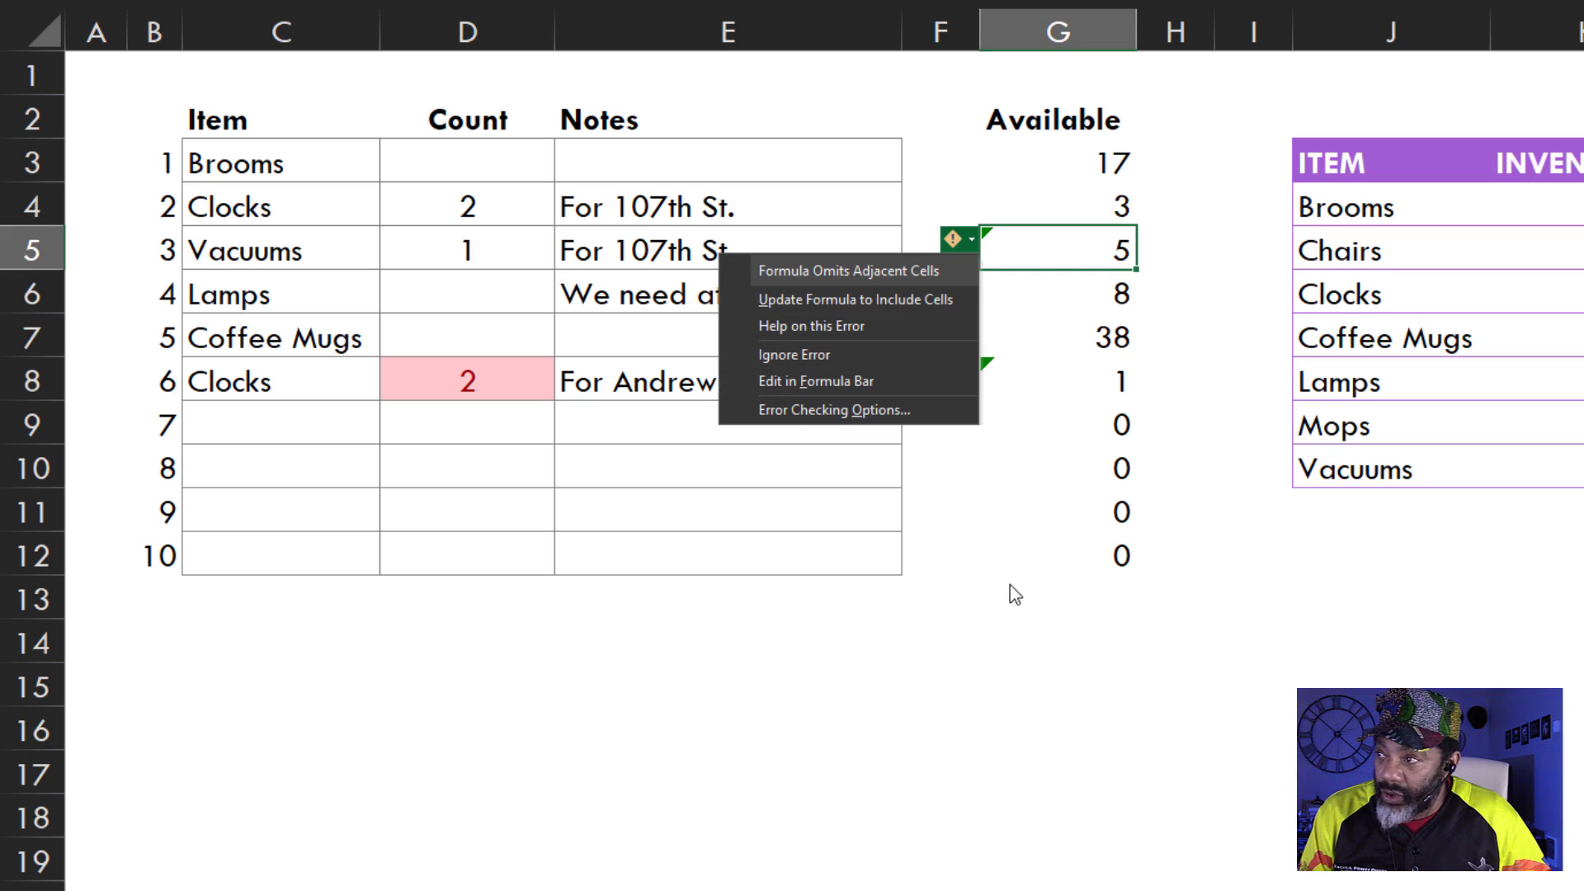
left_click(1047, 593)
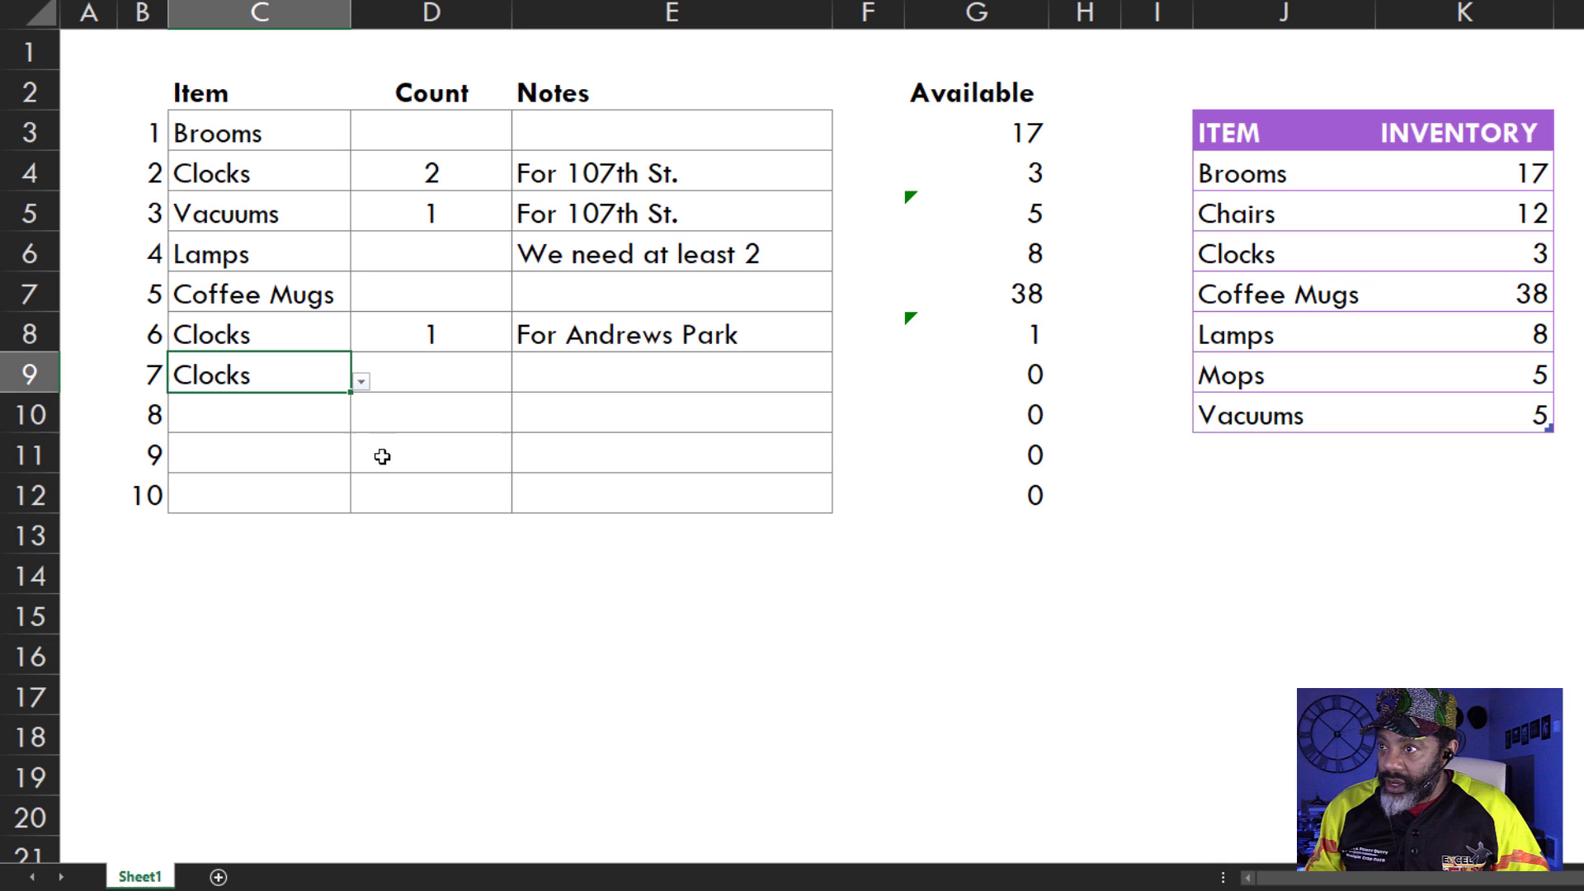
Step: Give the seventh request a count of 1 and change its item to Brooms
left_click(431, 373)
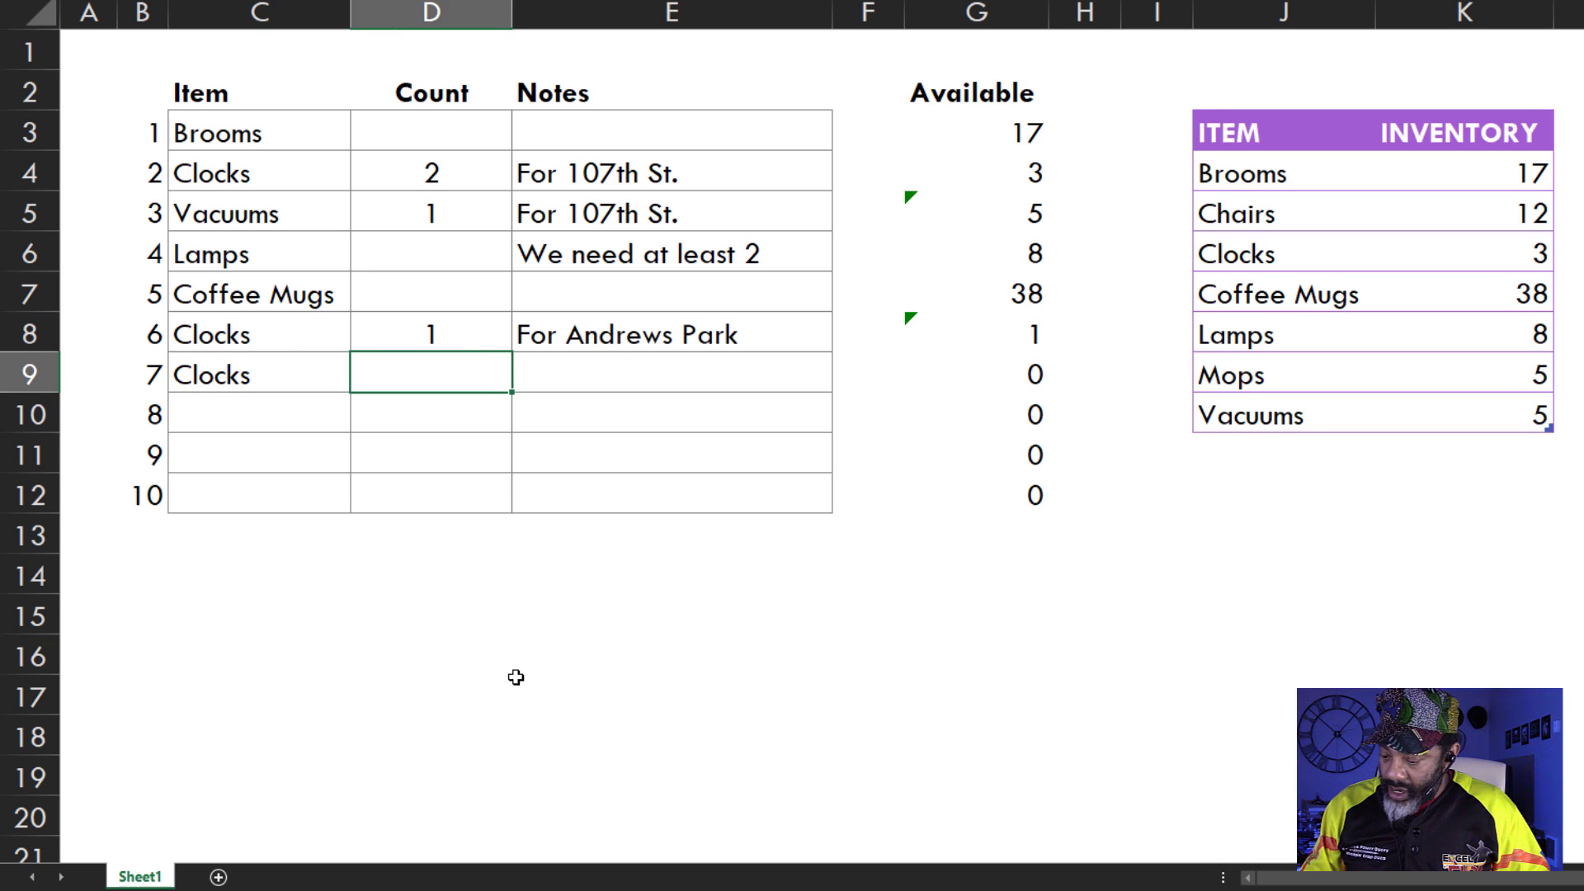
type("1")
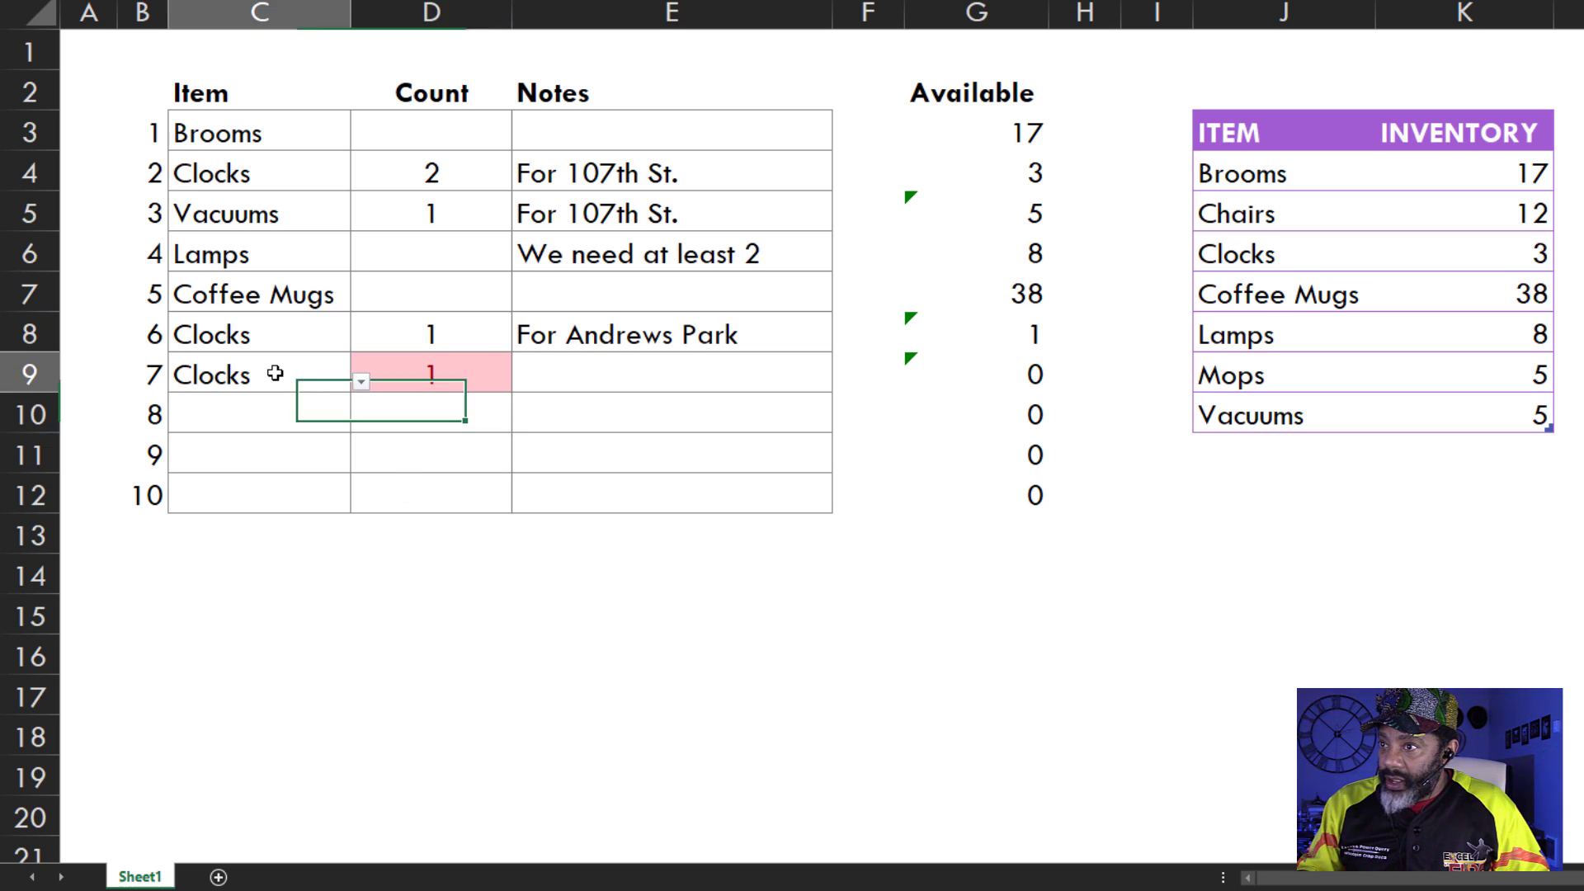
left_click(258, 374)
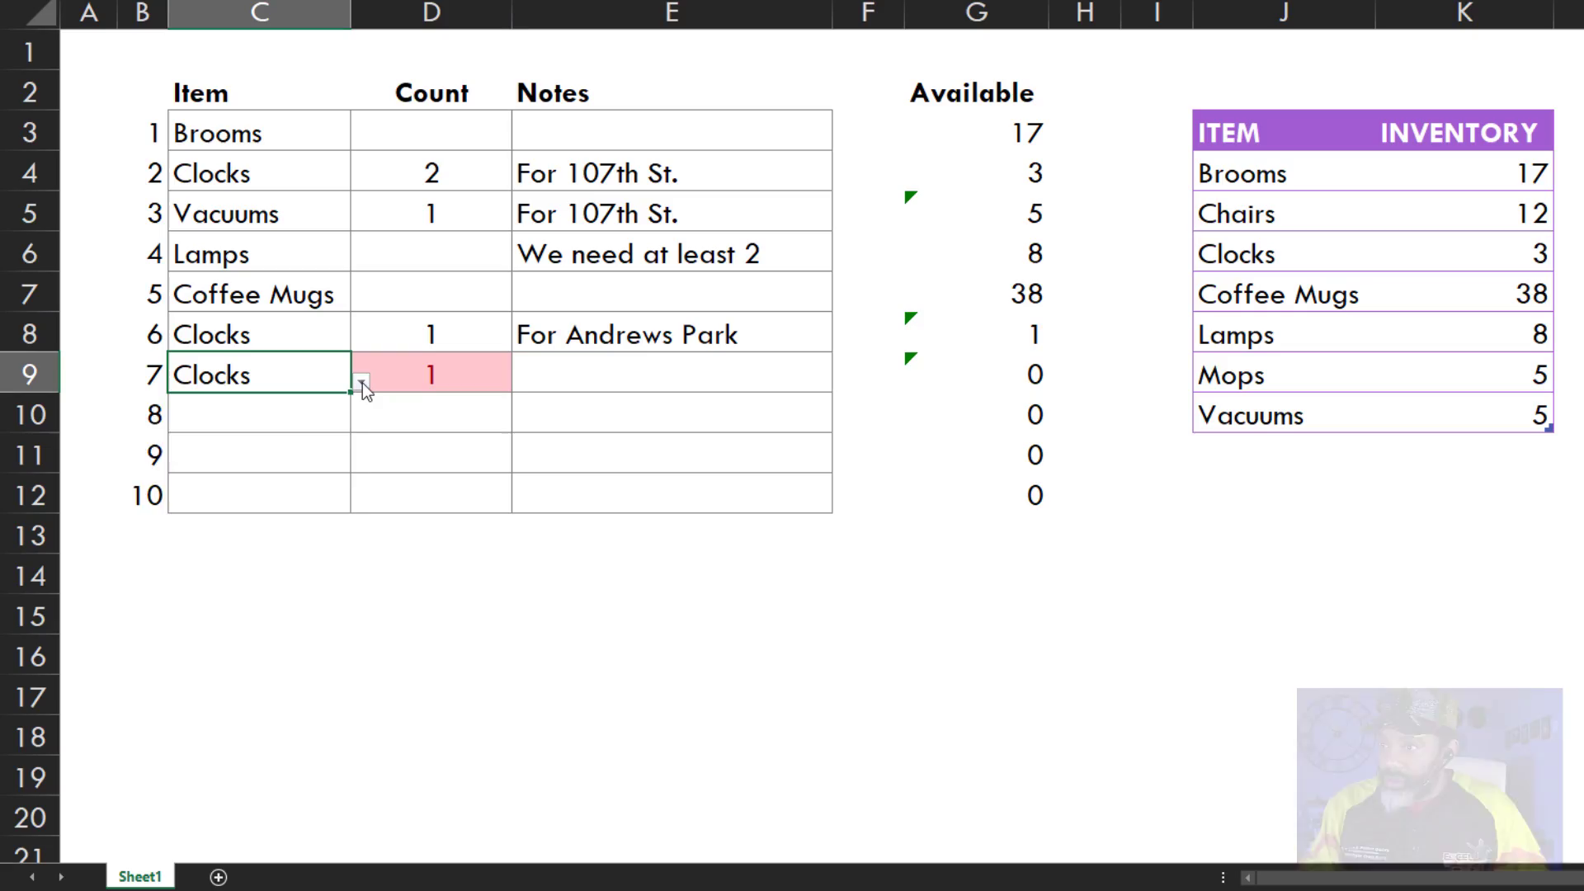
type("Brooms")
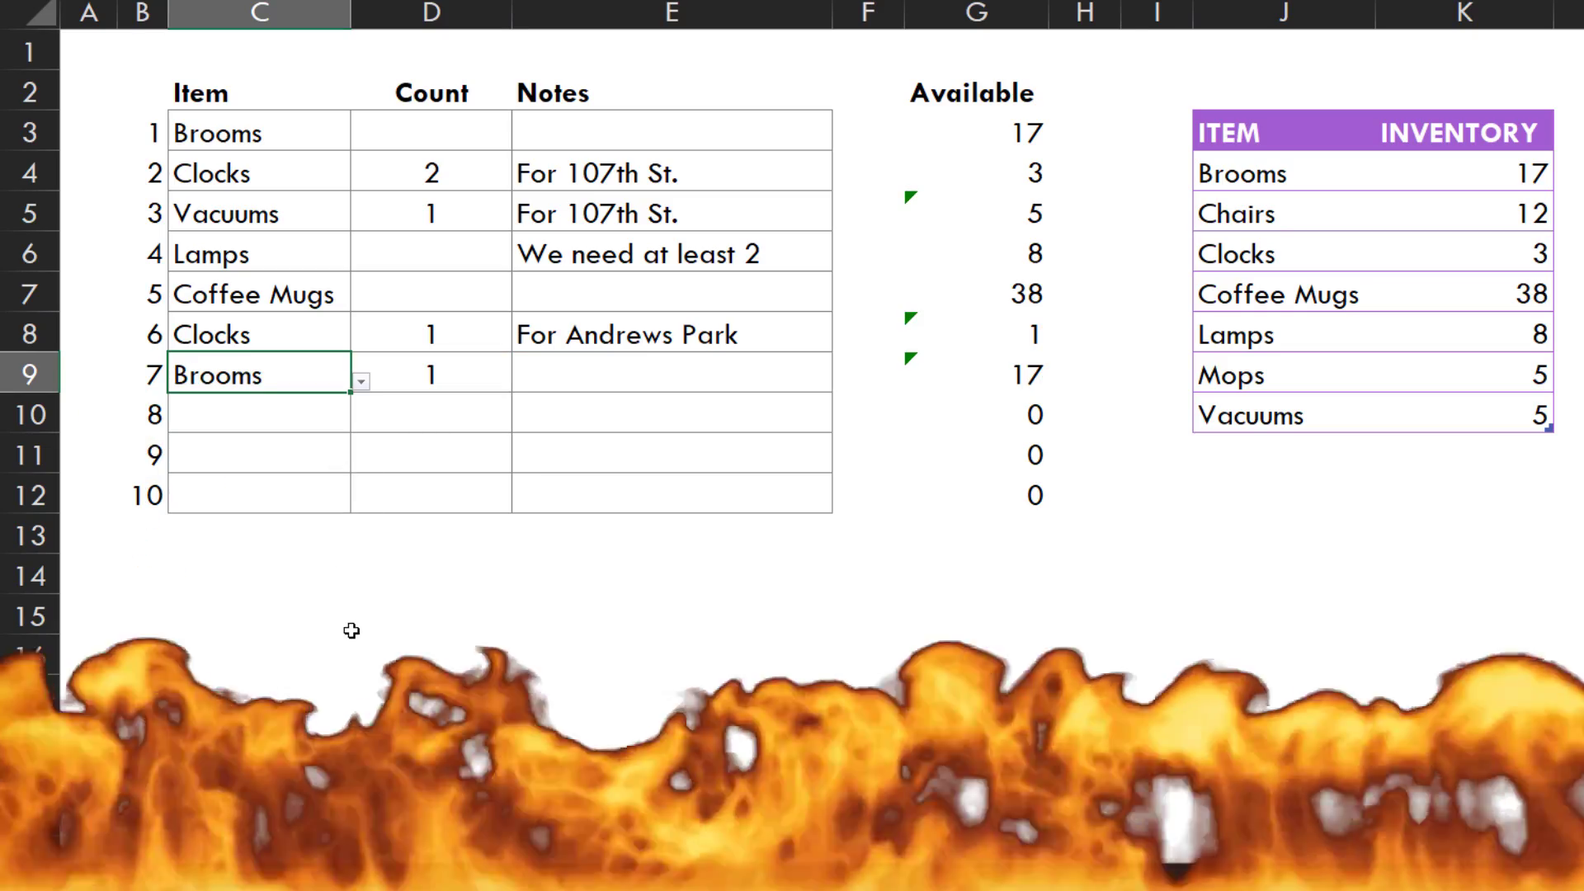